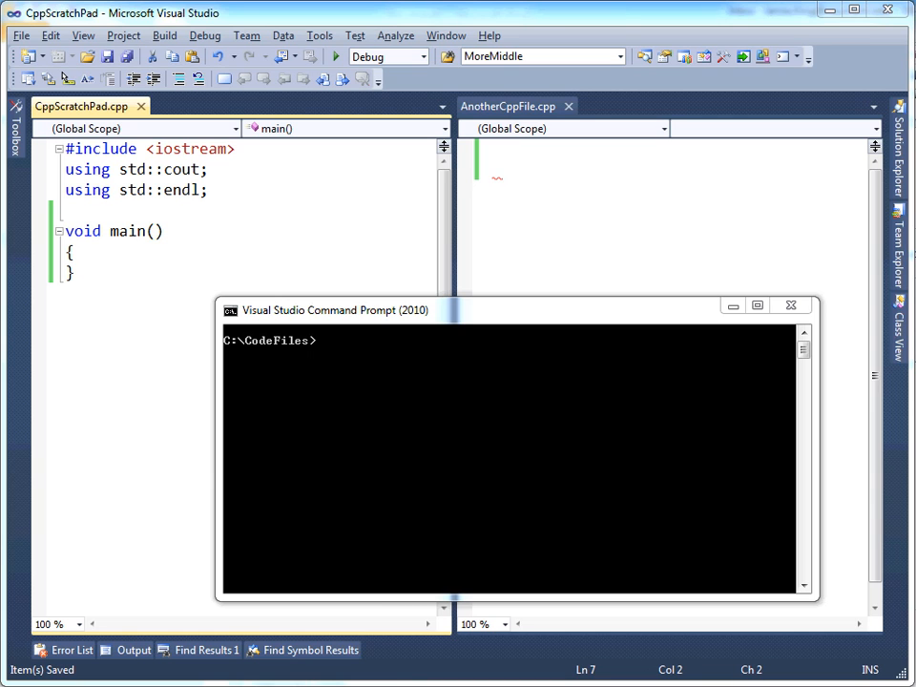
{"action": "mouse_move", "coordinate": [361, 359]}
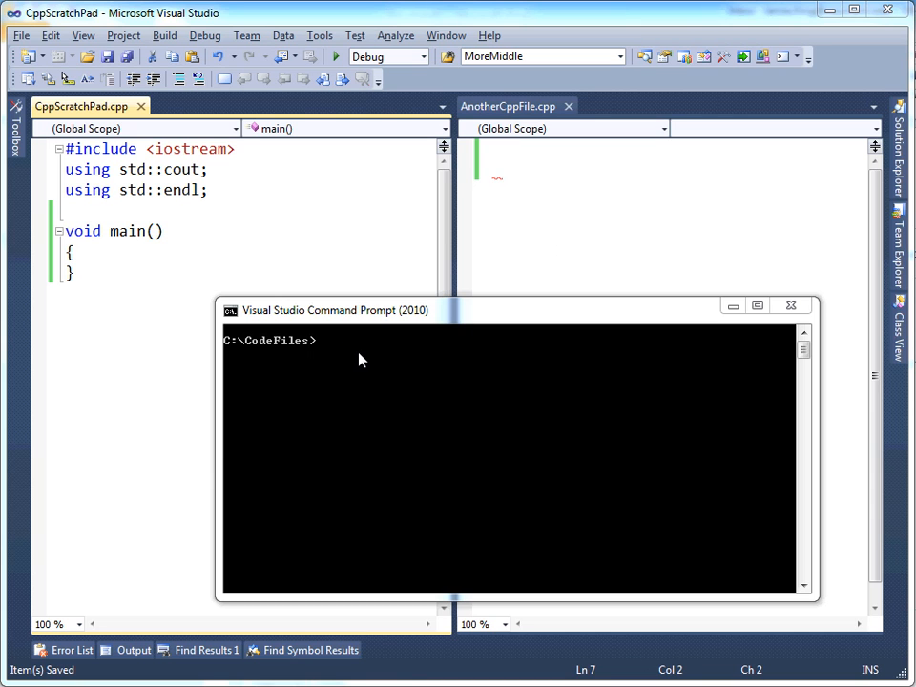
{"action": "mouse_move", "coordinate": [403, 369]}
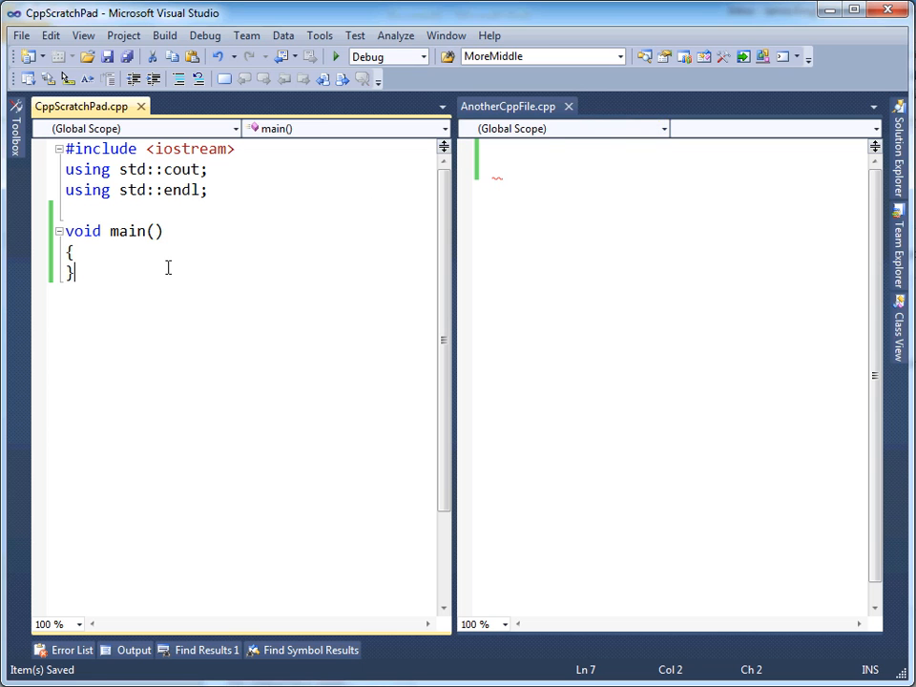
{"action": "mouse_move", "coordinate": [607, 239]}
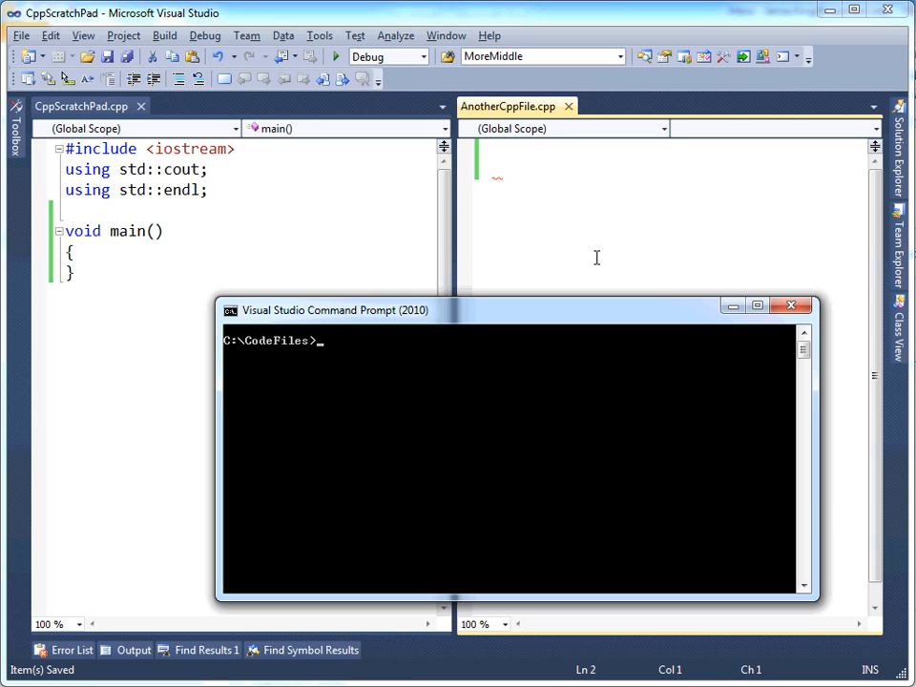
Step: List the CodeFiles folder with dir, showing AnotherCppFile.cpp and CppScratchPad.cpp
{"action": "type", "text": "dir"}
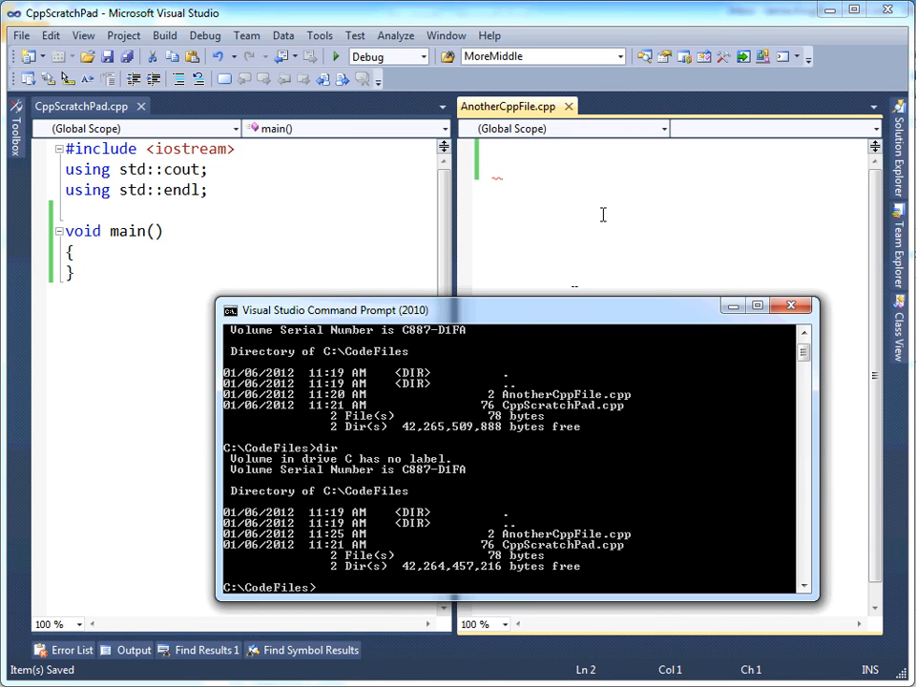
{"action": "mouse_move", "coordinate": [558, 544]}
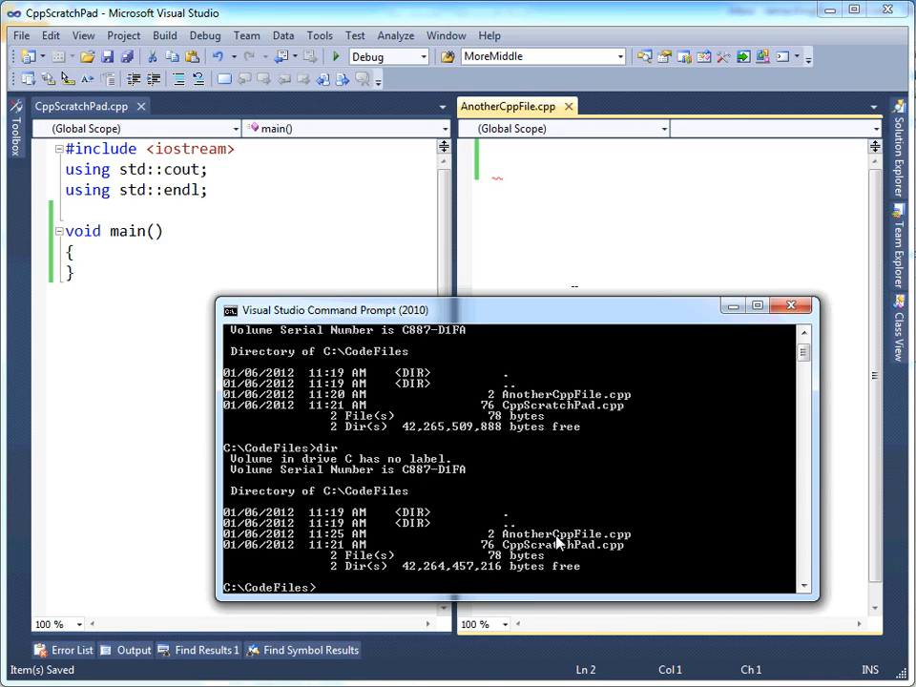
{"action": "mouse_move", "coordinate": [540, 546]}
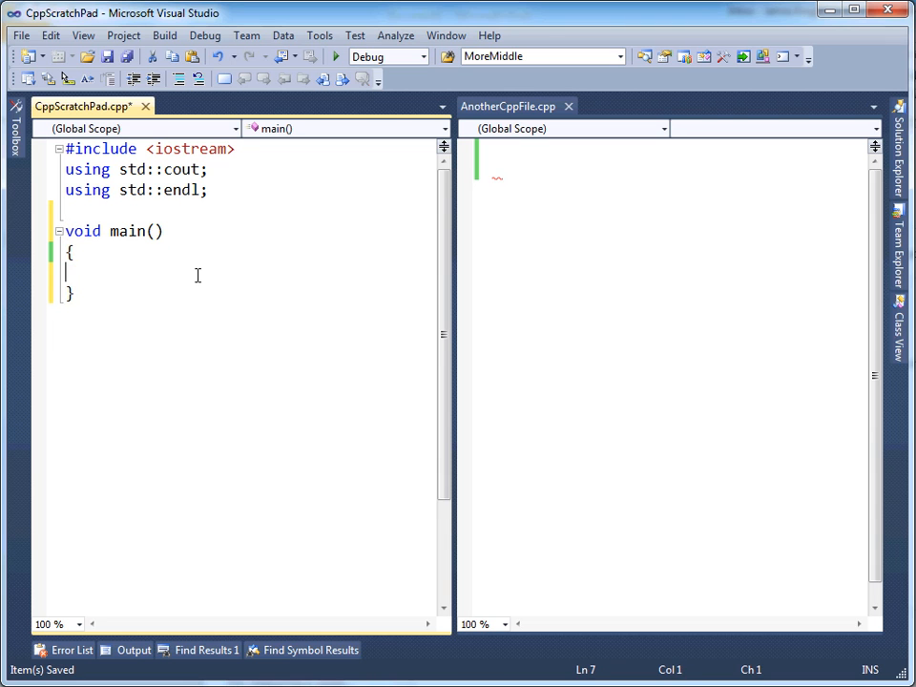
Step: Add a foo(); call inside main's body in CppScratchPad.cpp
{"action": "type", "text": "foo();"}
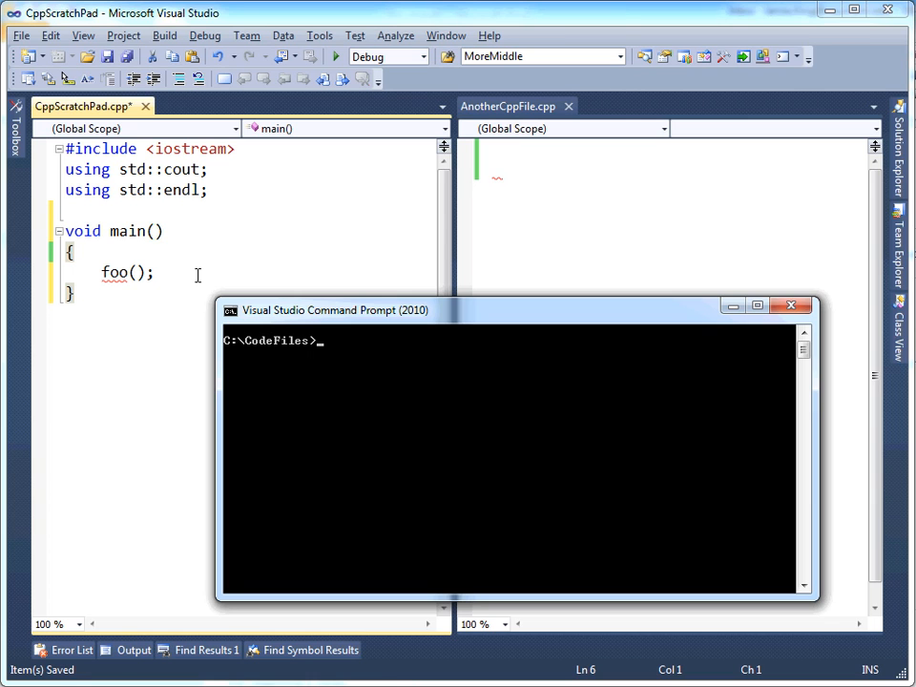
Step: Compile CppScratchPad.cpp with cl in the command prompt
{"action": "type", "text": "cl"}
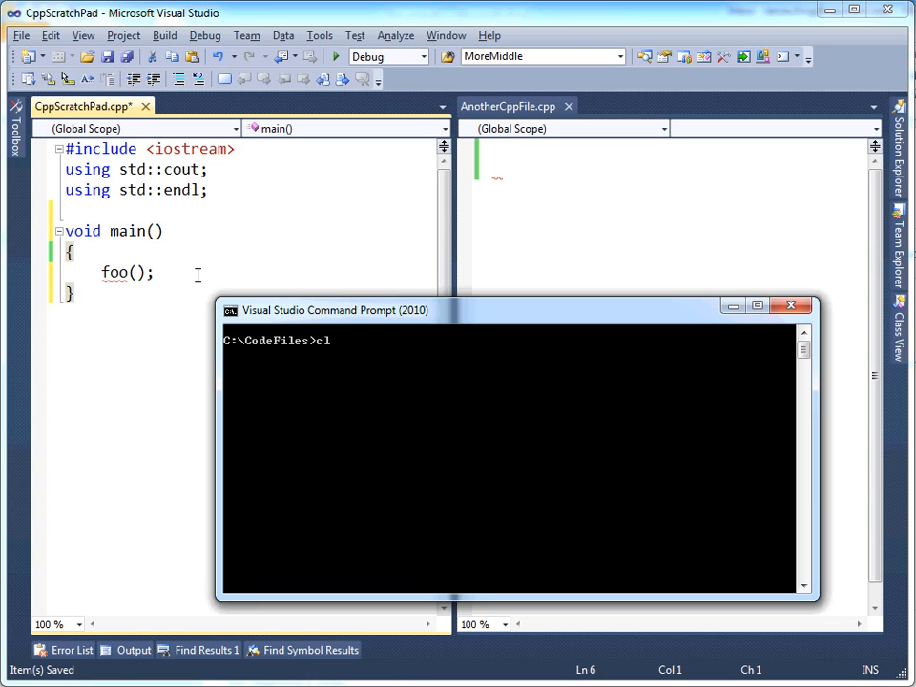
{"action": "mouse_move", "coordinate": [231, 178]}
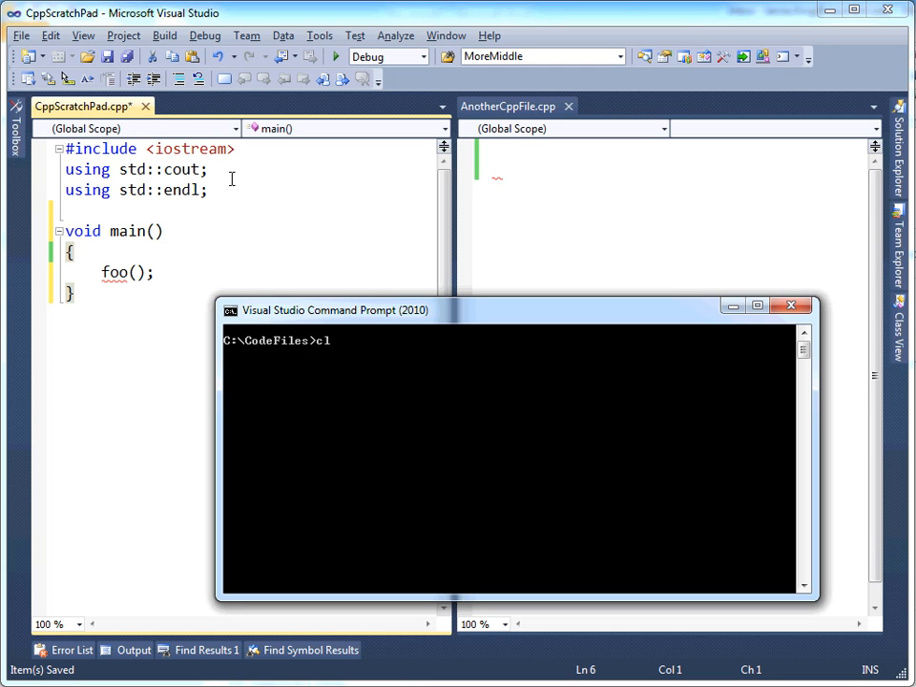
{"action": "type", "text": "cppsc"}
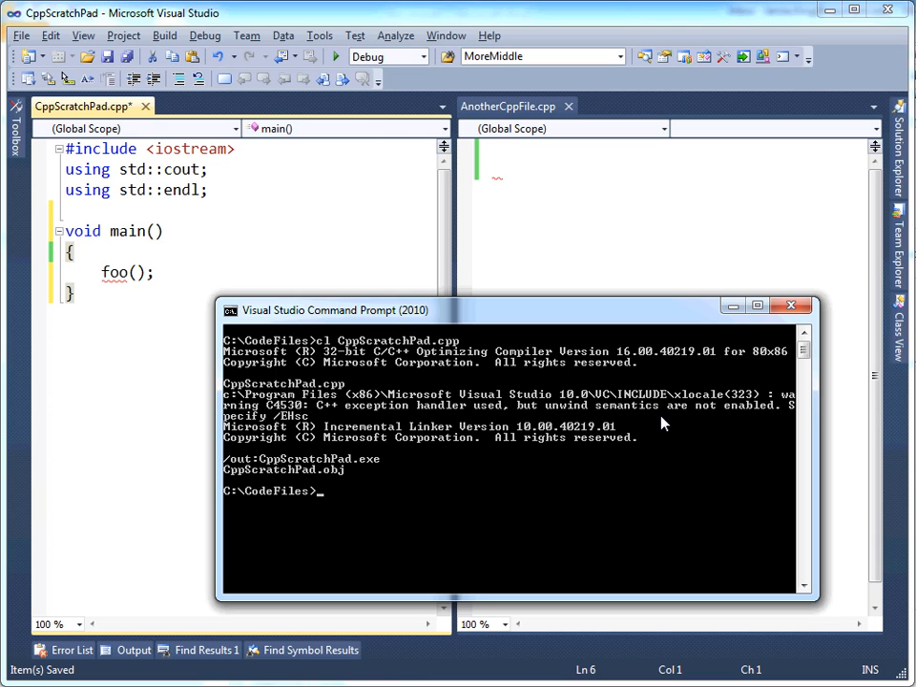
{"action": "mouse_move", "coordinate": [396, 486]}
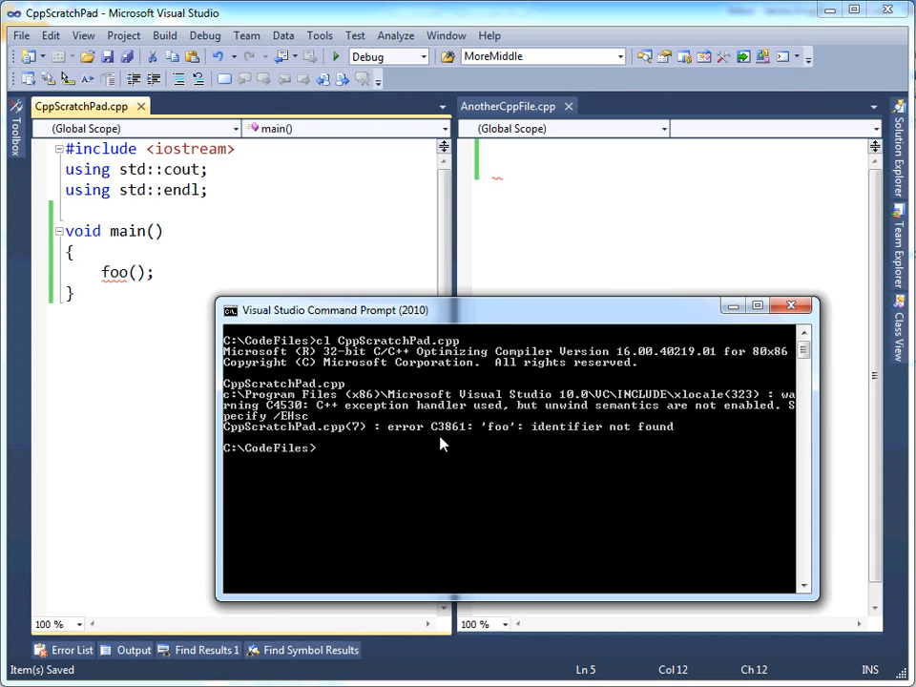
{"action": "mouse_move", "coordinate": [501, 434]}
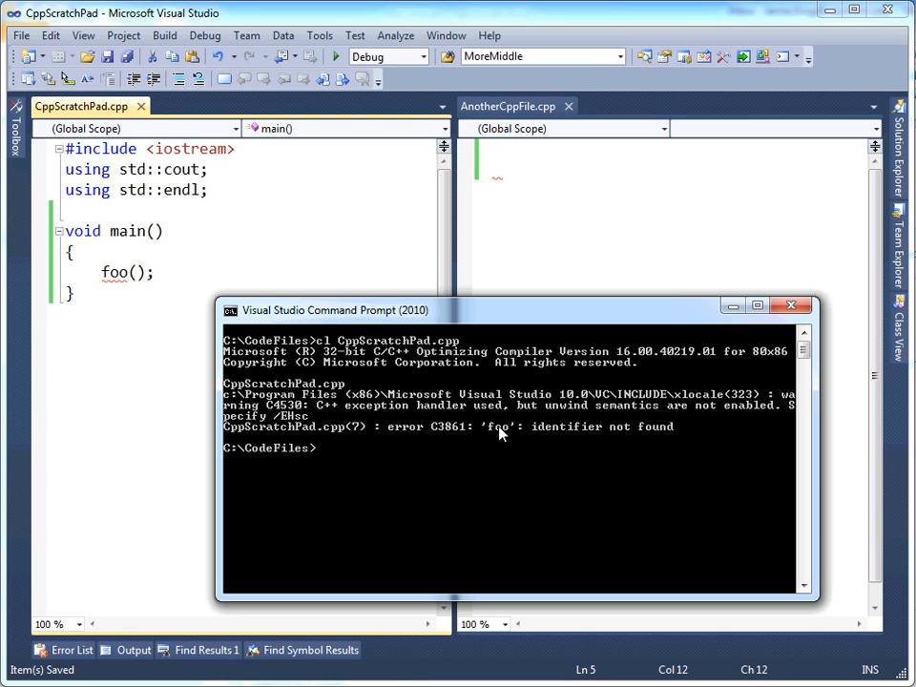
{"action": "mouse_move", "coordinate": [495, 437]}
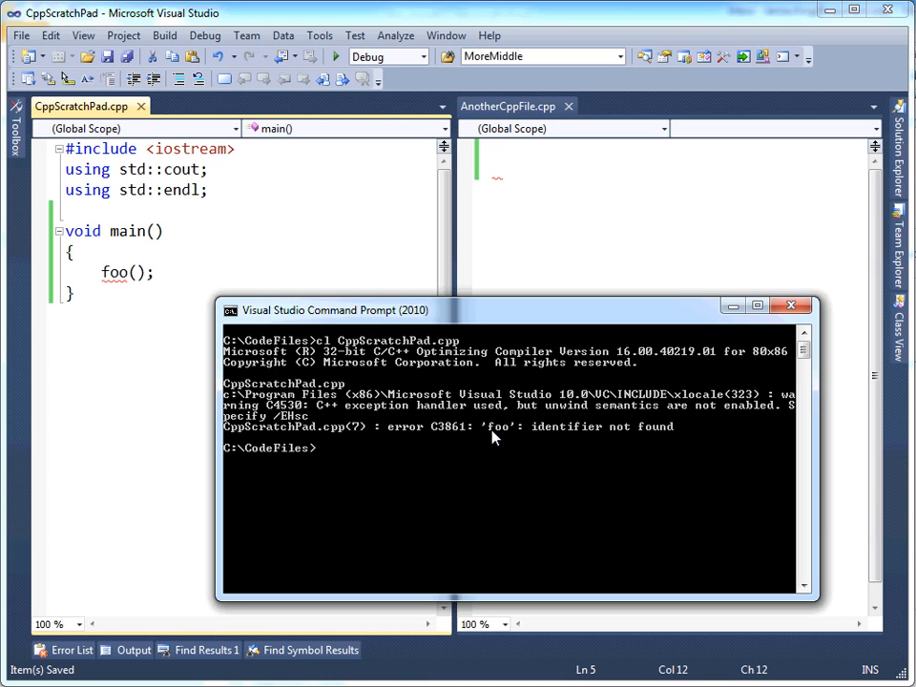
{"action": "mouse_move", "coordinate": [519, 436]}
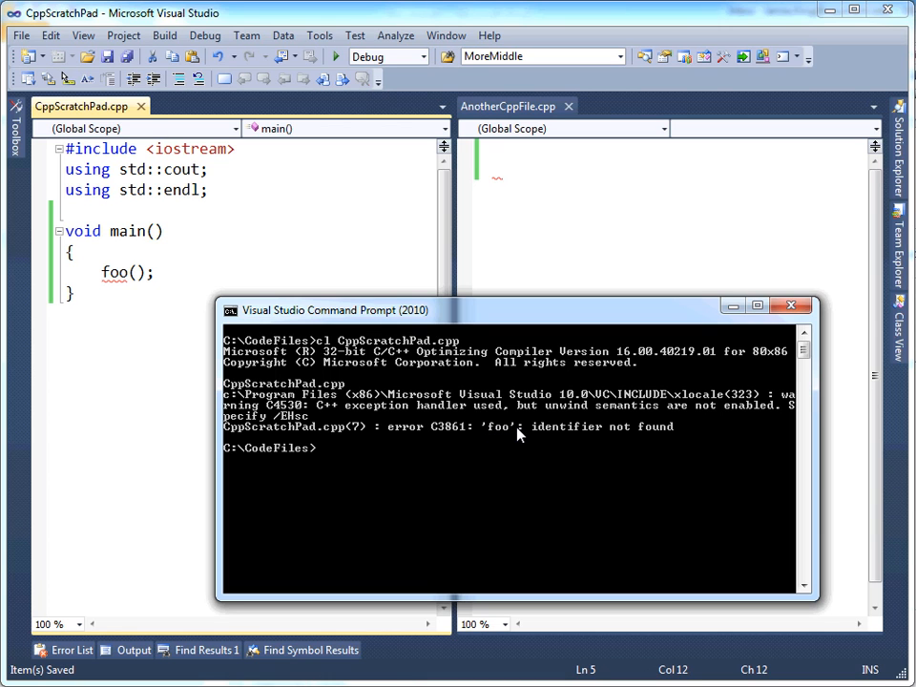
{"action": "mouse_move", "coordinate": [501, 429]}
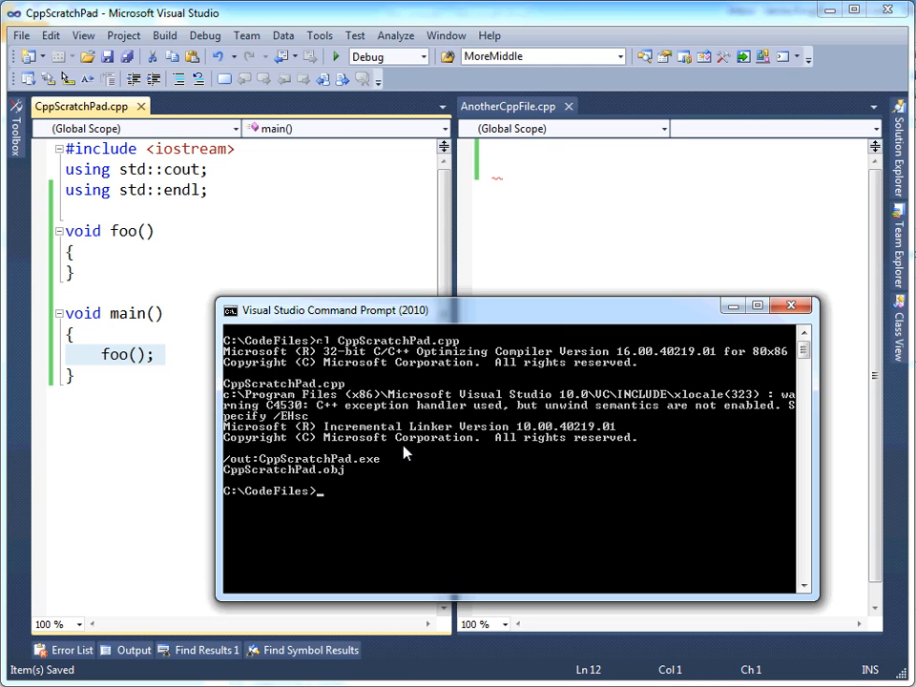
{"action": "mouse_move", "coordinate": [270, 465]}
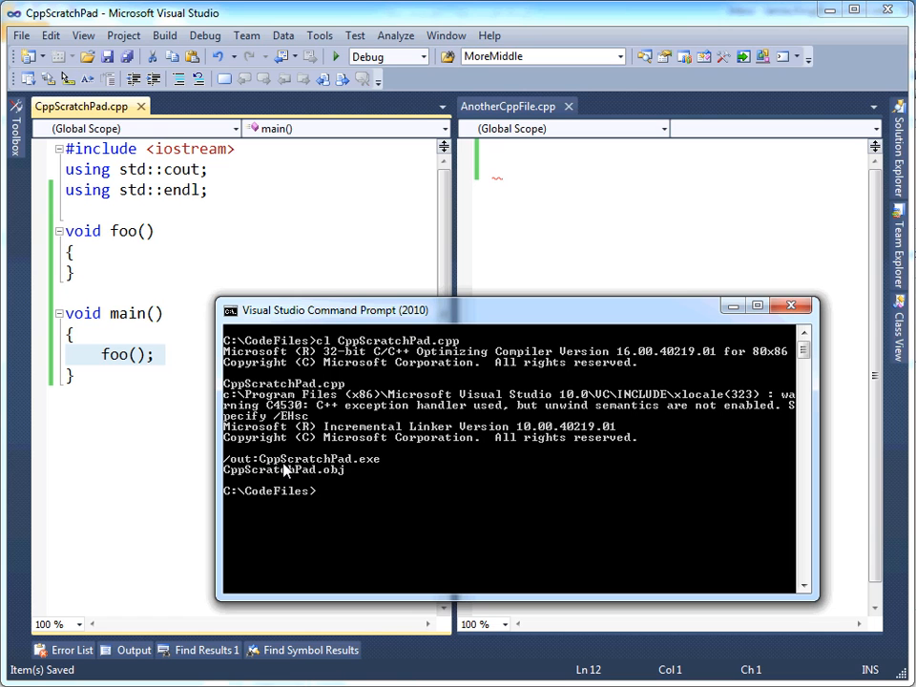
{"action": "mouse_move", "coordinate": [365, 466]}
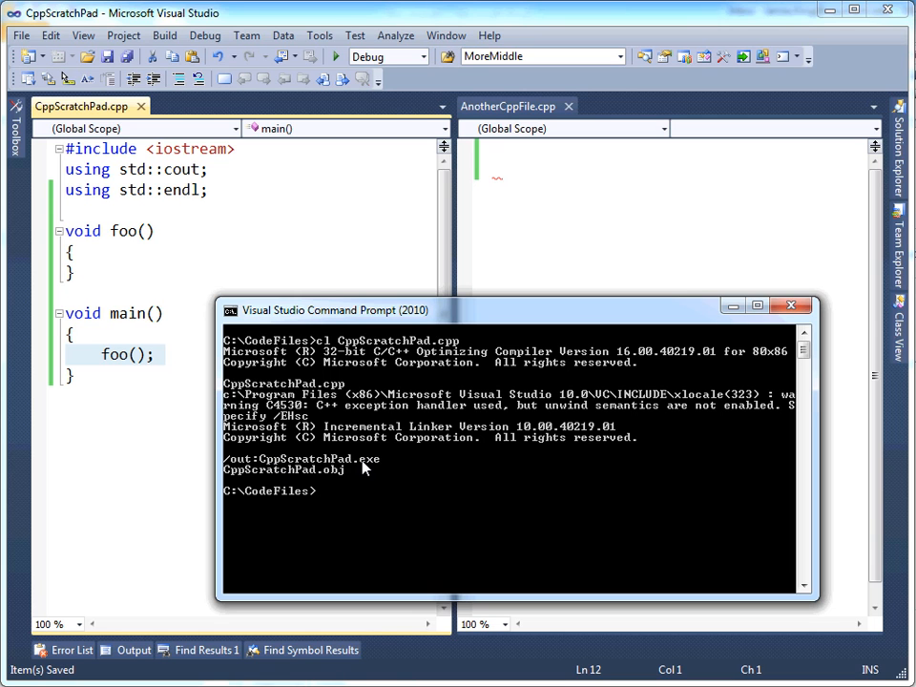
Step: Return to CppScratchPad.cpp in the editor, where foo is defined above main
{"action": "type", "text": "CppScratchPad.cpp"}
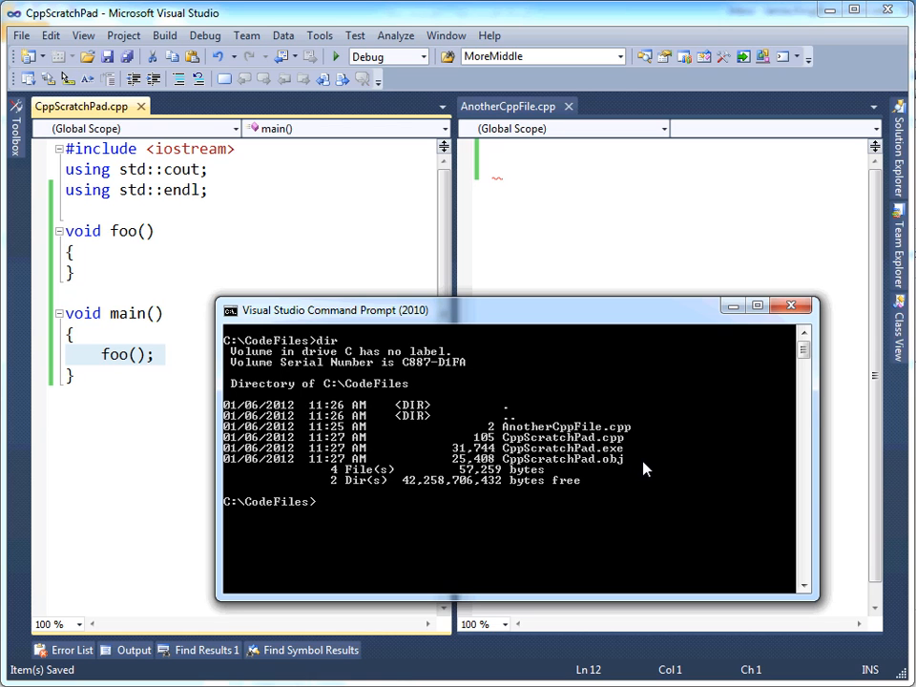
{"action": "mouse_move", "coordinate": [608, 465]}
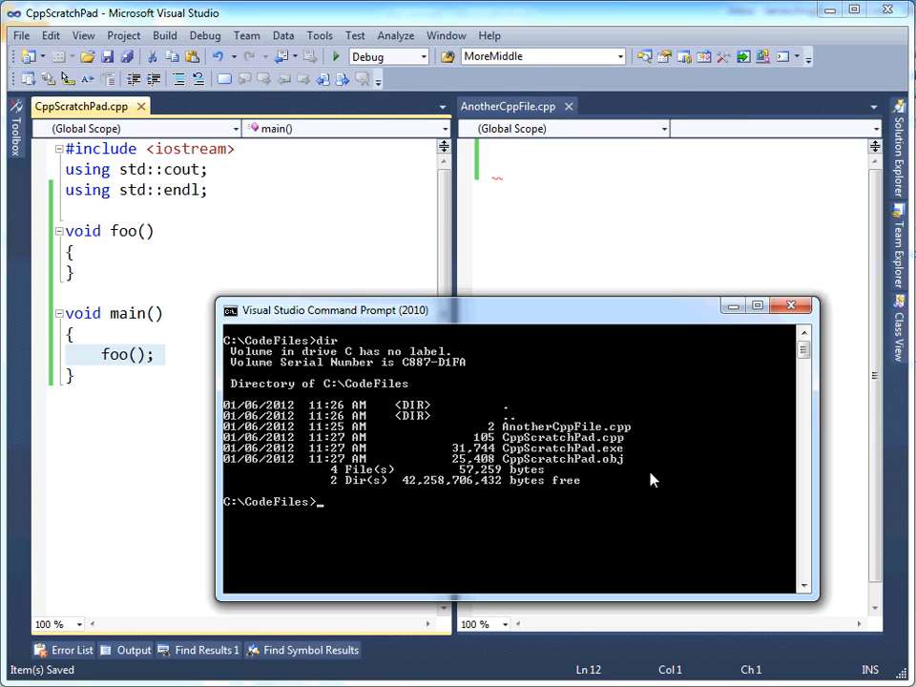
{"action": "mouse_move", "coordinate": [641, 474]}
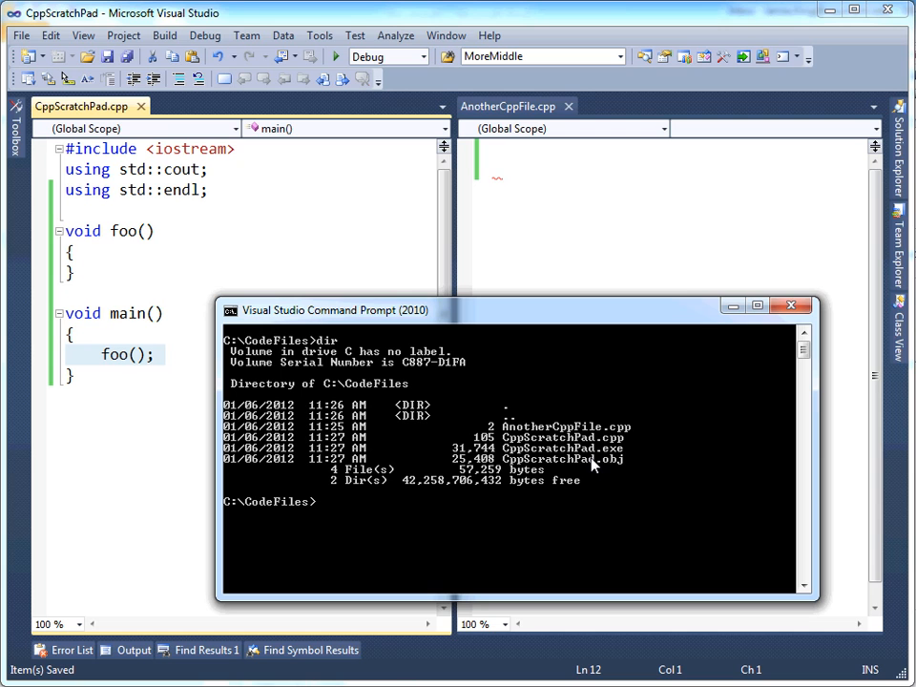
{"action": "mouse_move", "coordinate": [599, 458]}
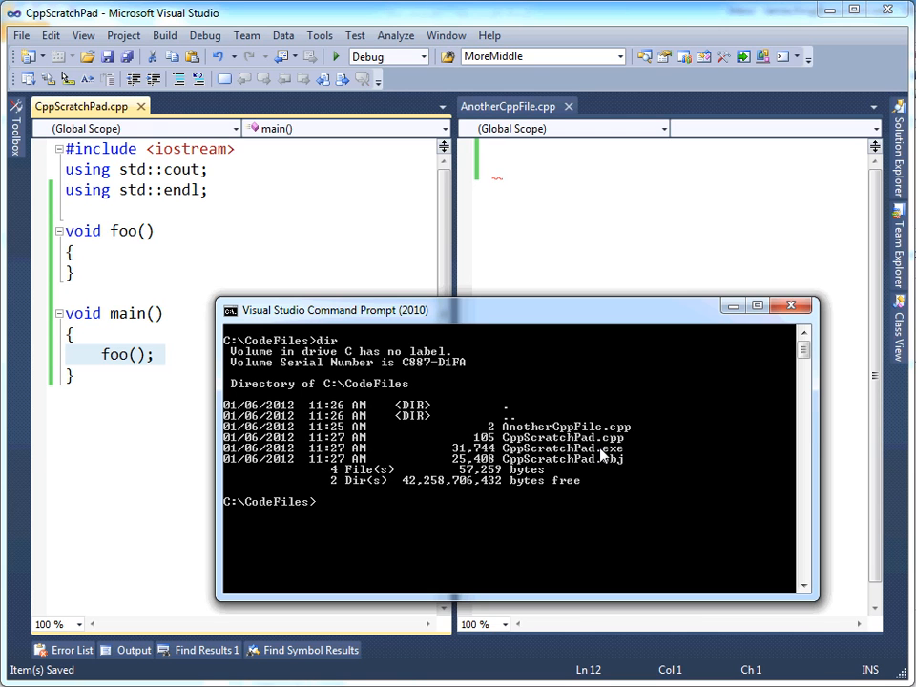
{"action": "mouse_move", "coordinate": [631, 464]}
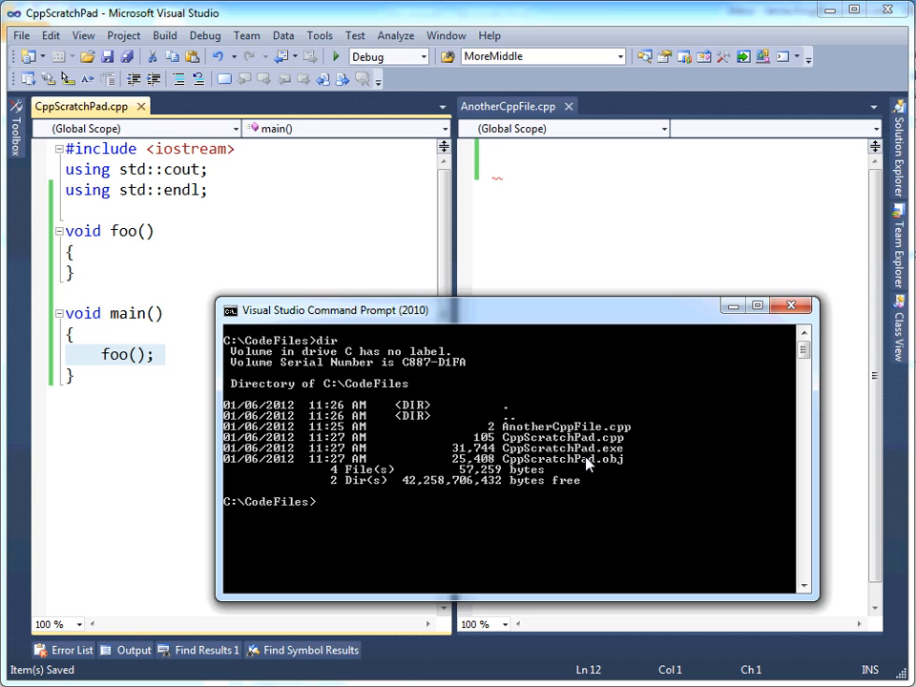
{"action": "mouse_move", "coordinate": [119, 118]}
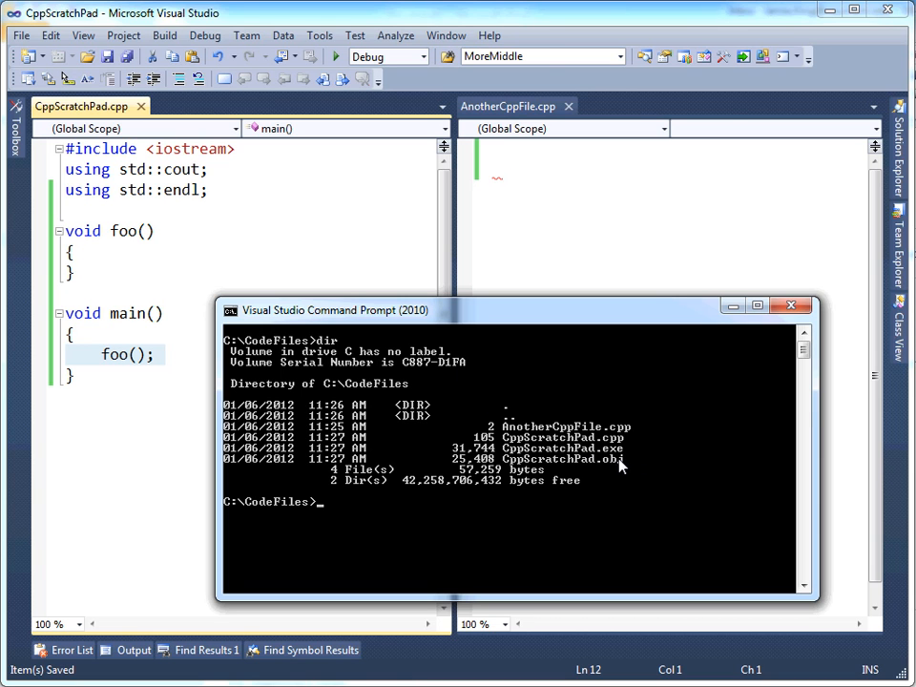
{"action": "mouse_move", "coordinate": [601, 458]}
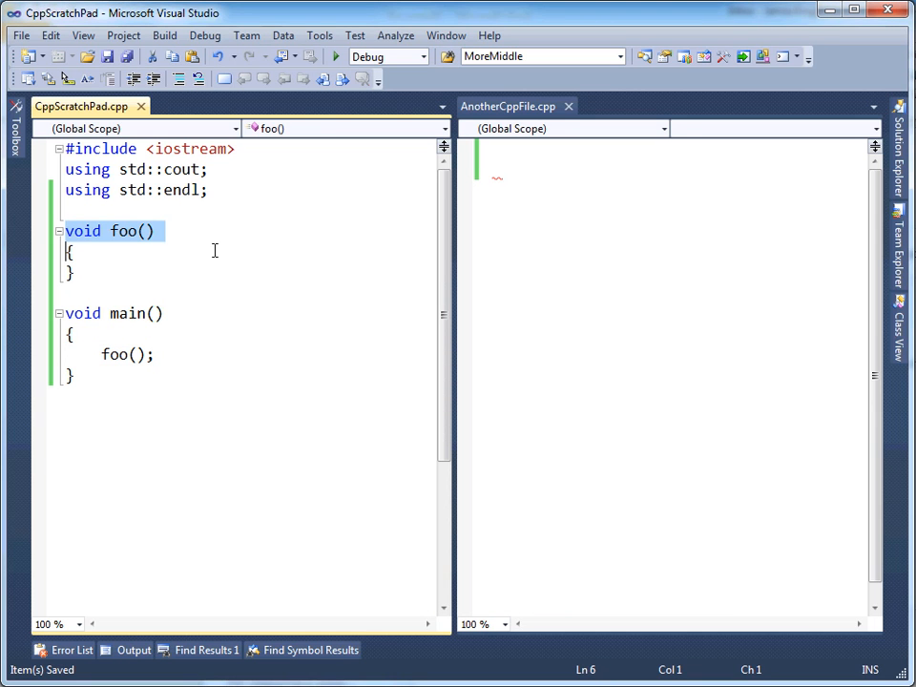
Step: Cut the foo function definition out of CppScratchPad.cpp
{"action": "key", "text": "Delete"}
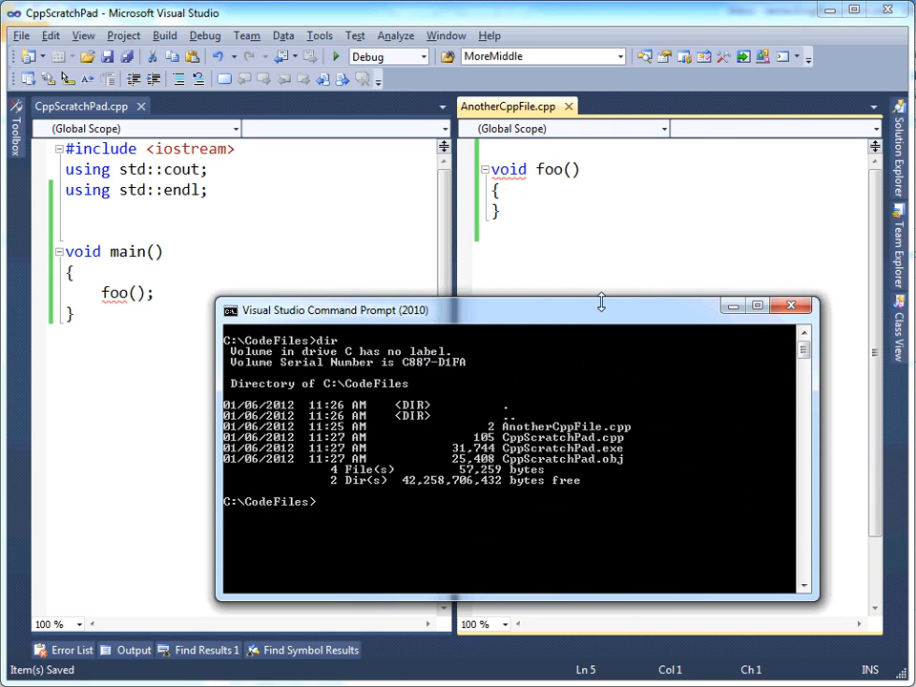
{"action": "mouse_move", "coordinate": [619, 501]}
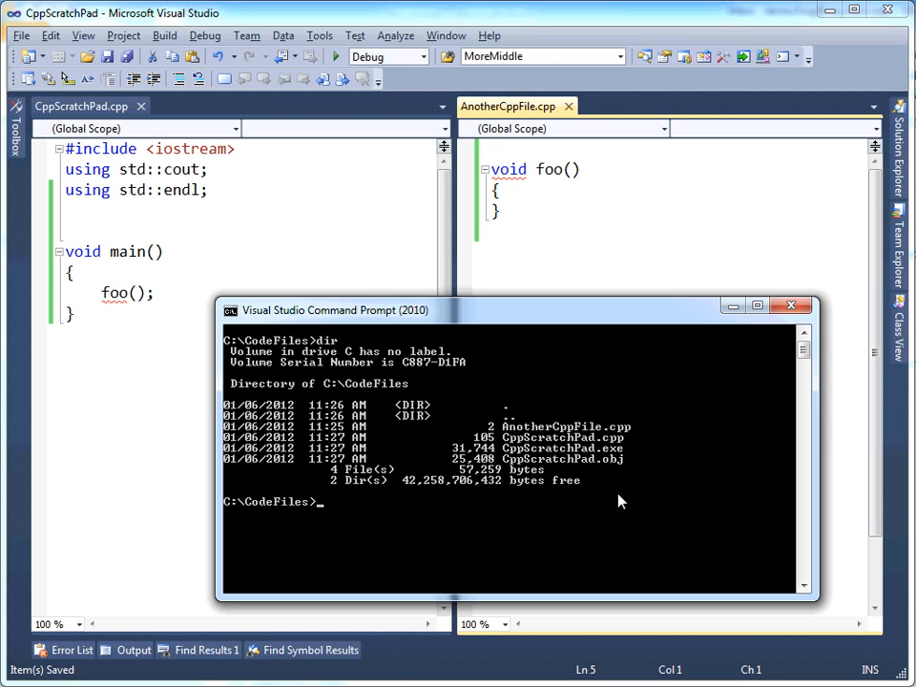
{"action": "mouse_move", "coordinate": [630, 435]}
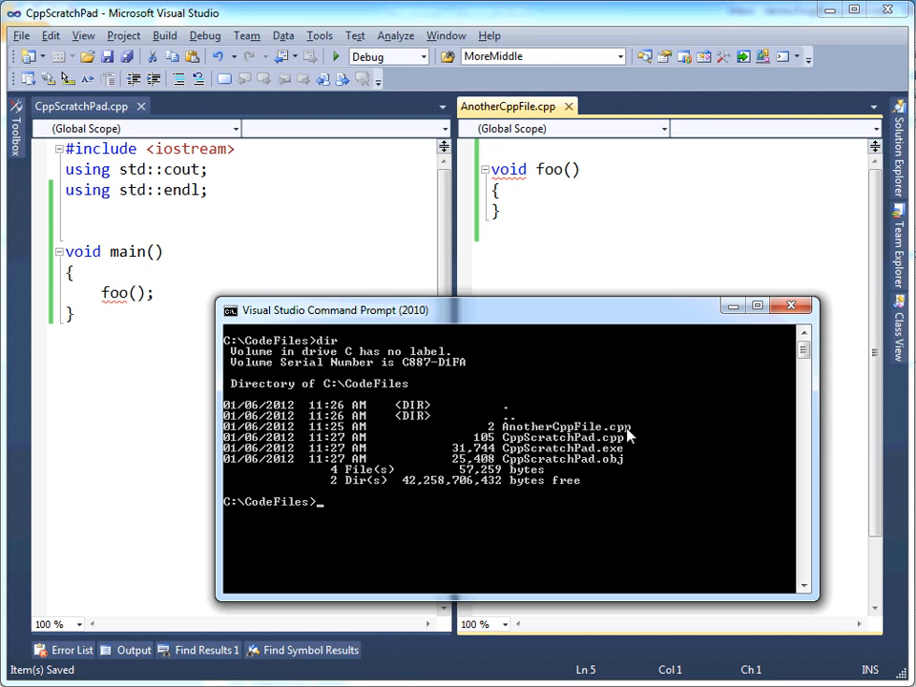
{"action": "mouse_move", "coordinate": [615, 461]}
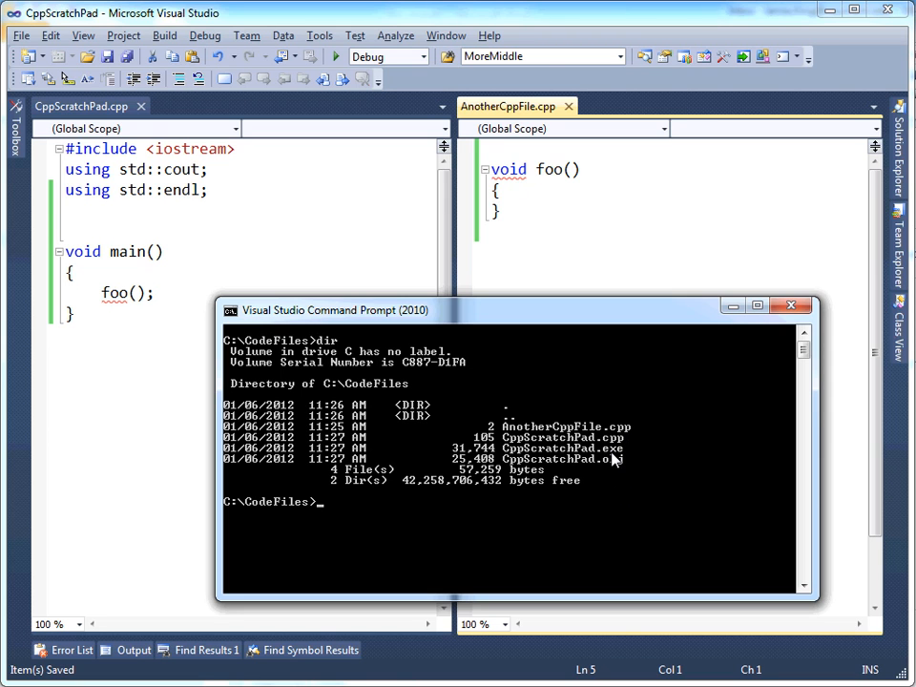
Step: Delete the earlier compiled CppScratchPad.exe with del *.exe
{"action": "type", "text": "del"}
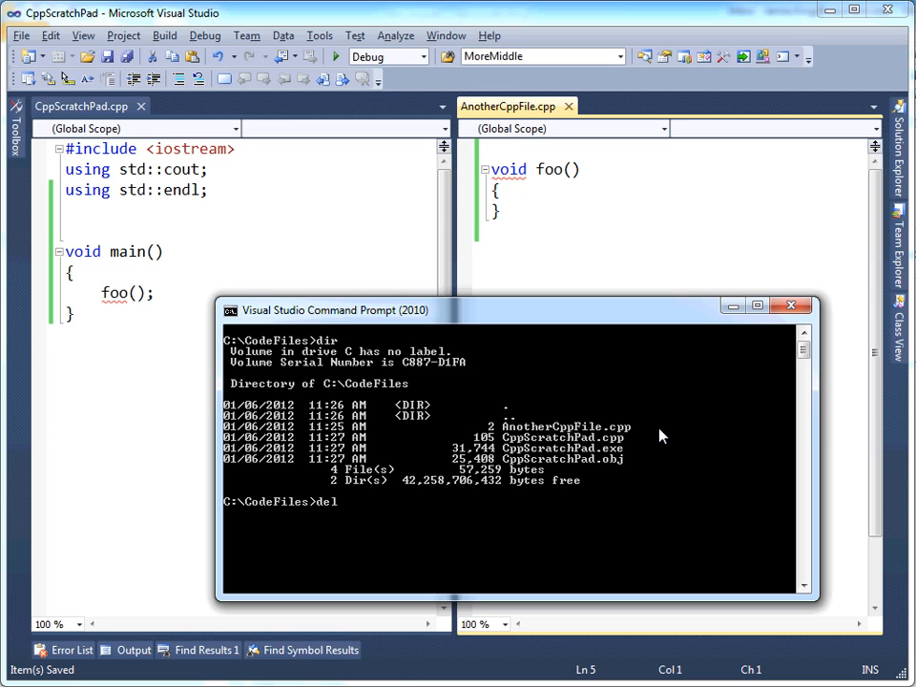
{"action": "type", "text": "*.ex"}
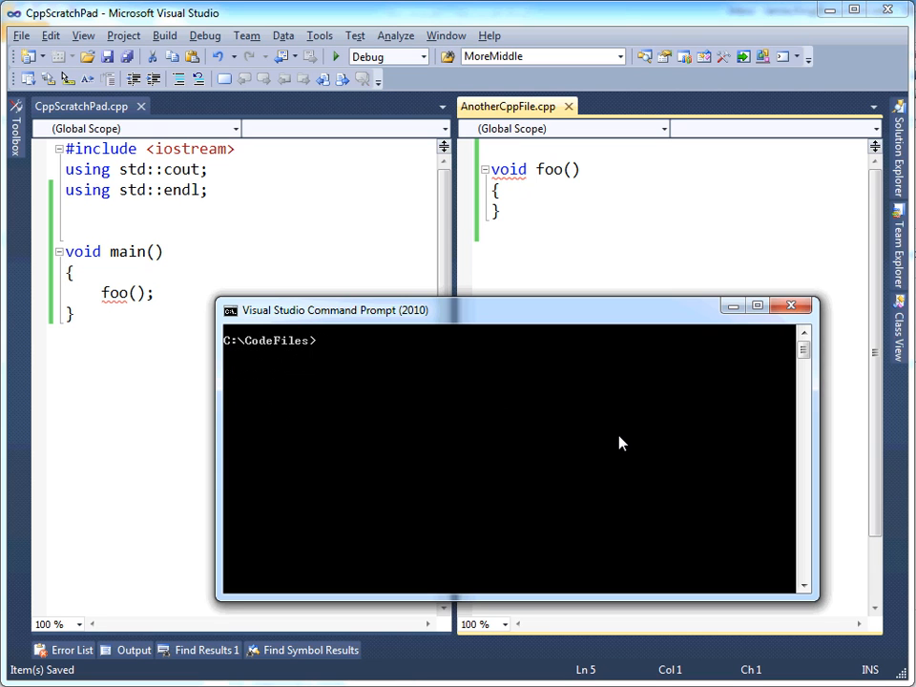
Step: Review both source files and type cl CppScratchPad.cpp AnotherCppFile.cpp at the prompt
{"action": "type", "text": "dir"}
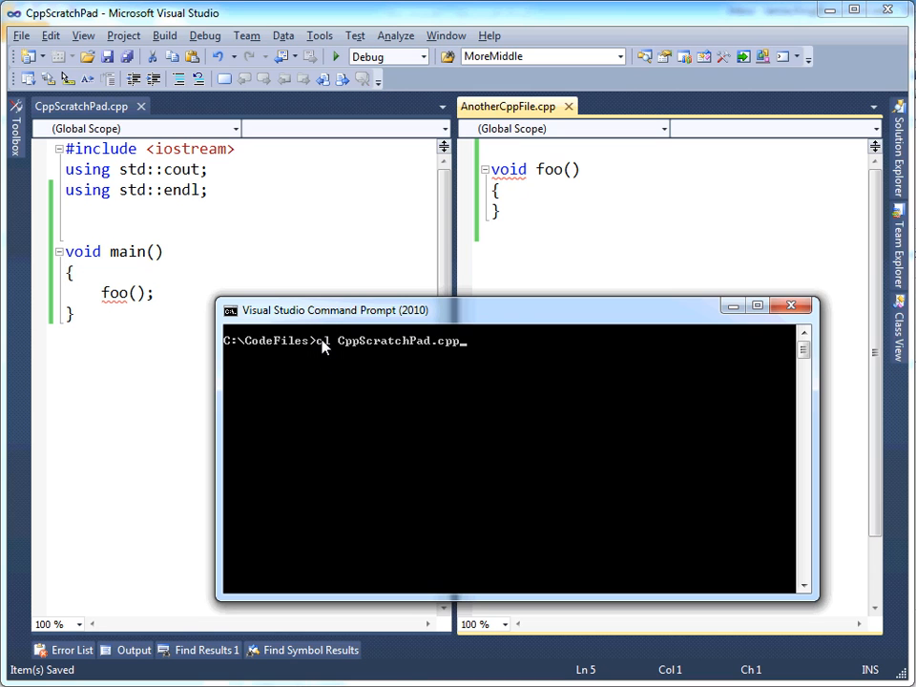
{"action": "mouse_move", "coordinate": [415, 353]}
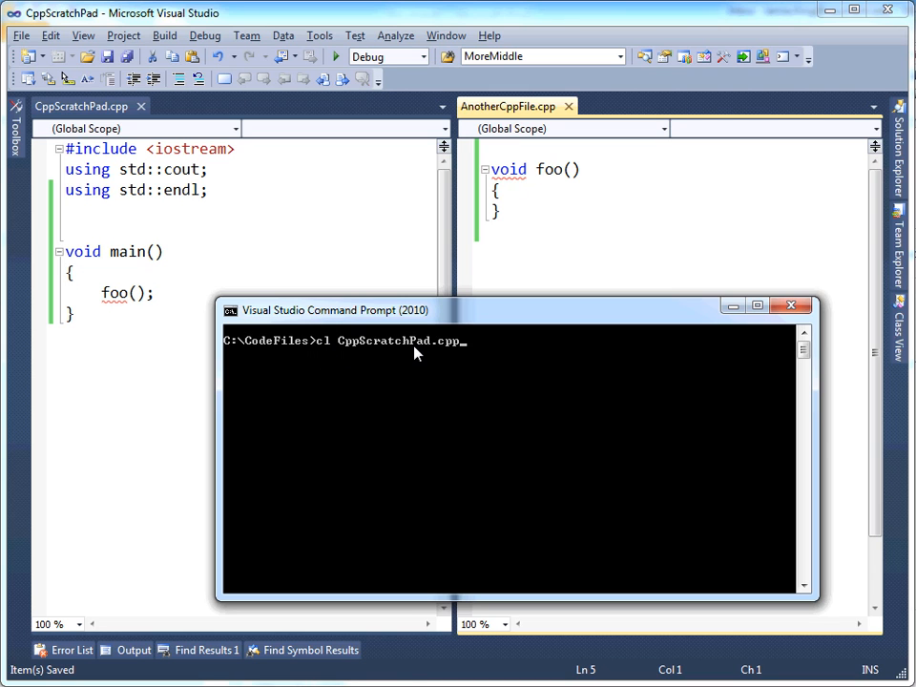
{"action": "mouse_move", "coordinate": [452, 354]}
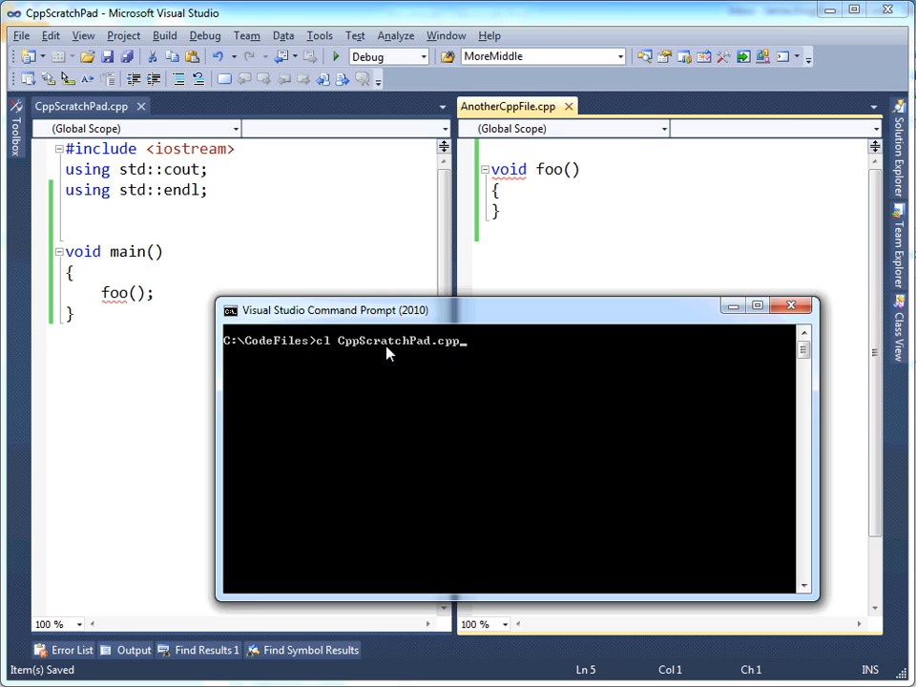
{"action": "mouse_move", "coordinate": [465, 356]}
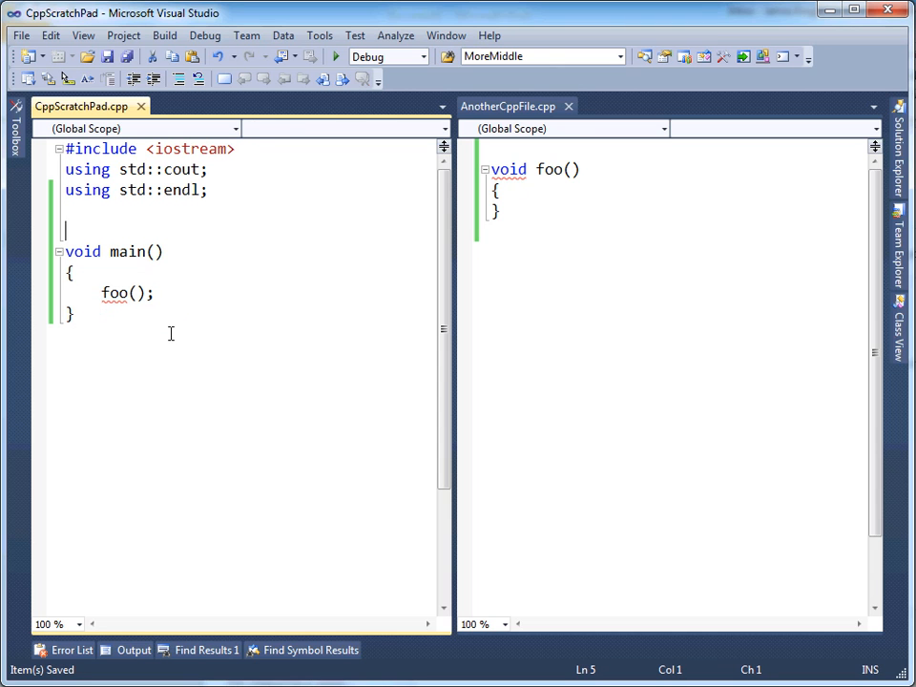
{"action": "key", "text": "ctrl+a"}
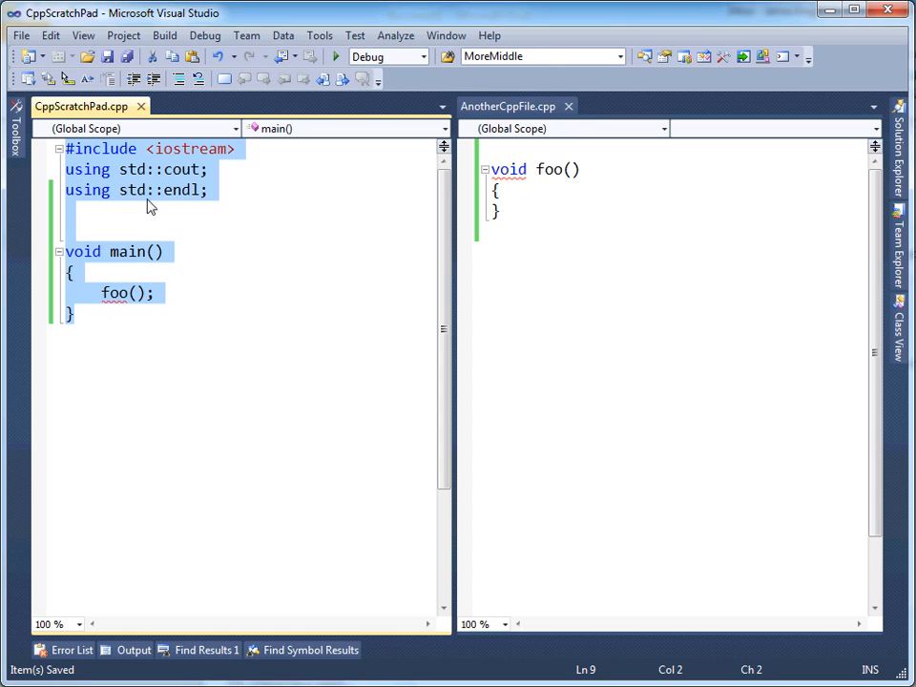
{"action": "mouse_move", "coordinate": [159, 251]}
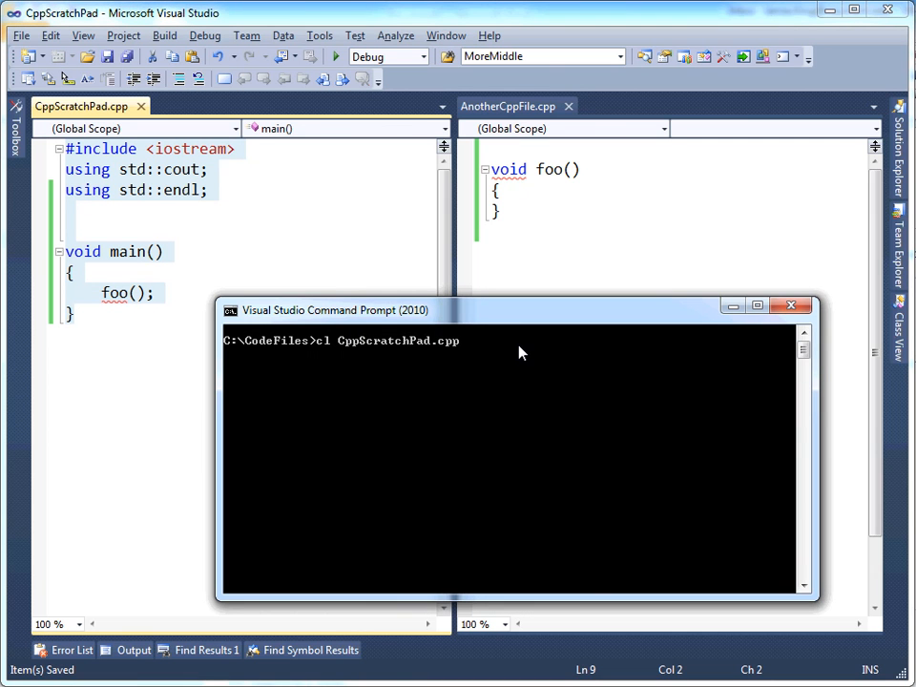
{"action": "type", "text": "AnotherCppFile.cpp"}
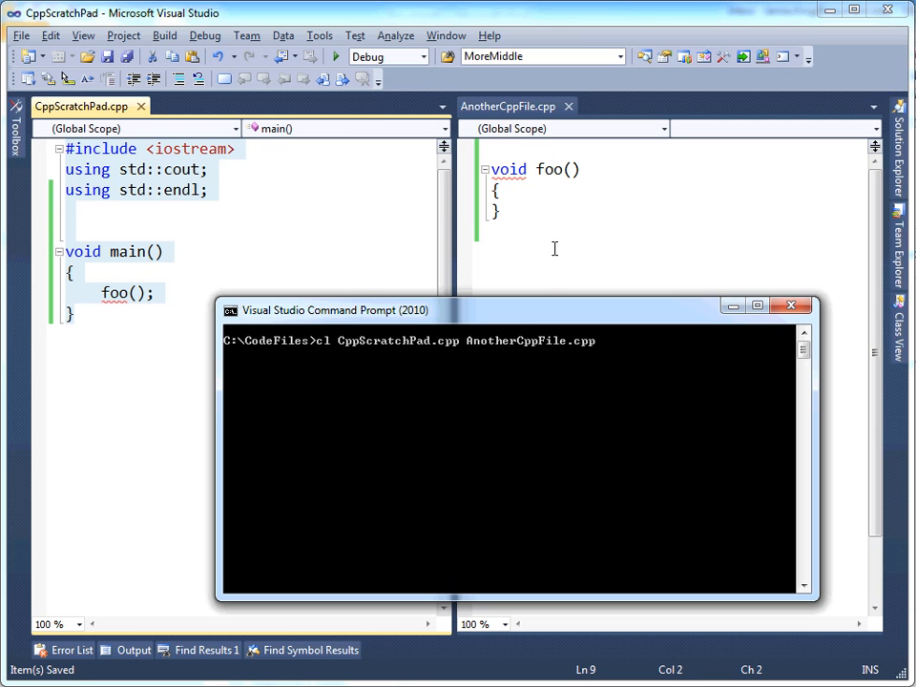
{"action": "left_click", "coordinate": [790, 305]}
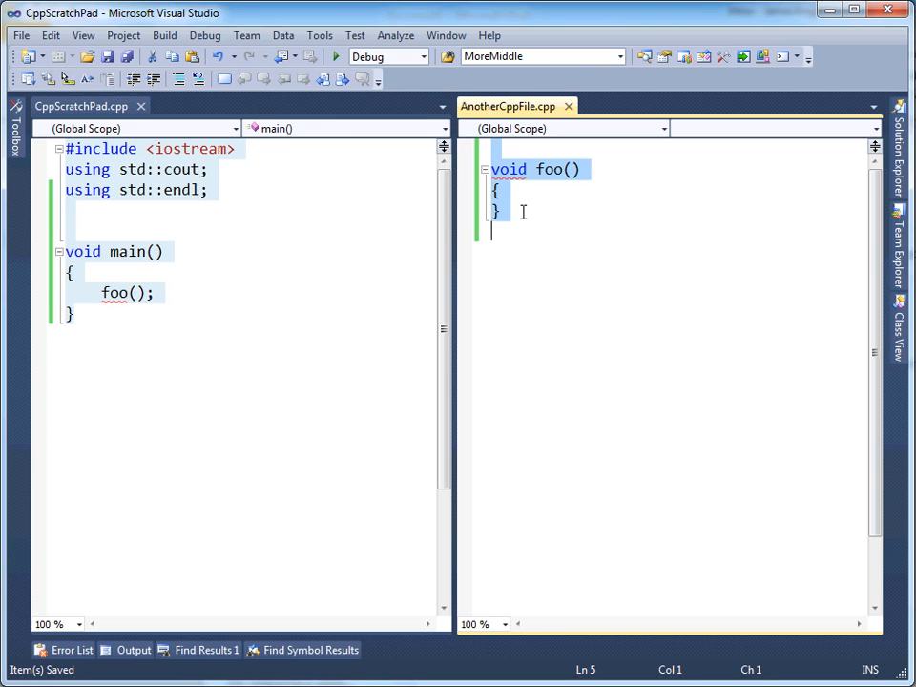
{"action": "left_click", "coordinate": [164, 251]}
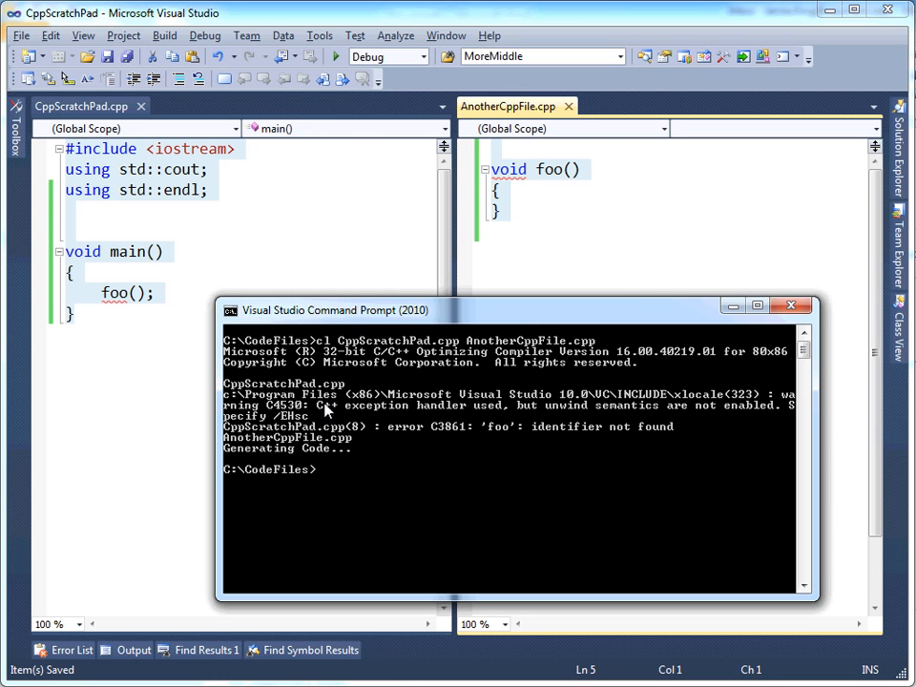
{"action": "mouse_move", "coordinate": [237, 394]}
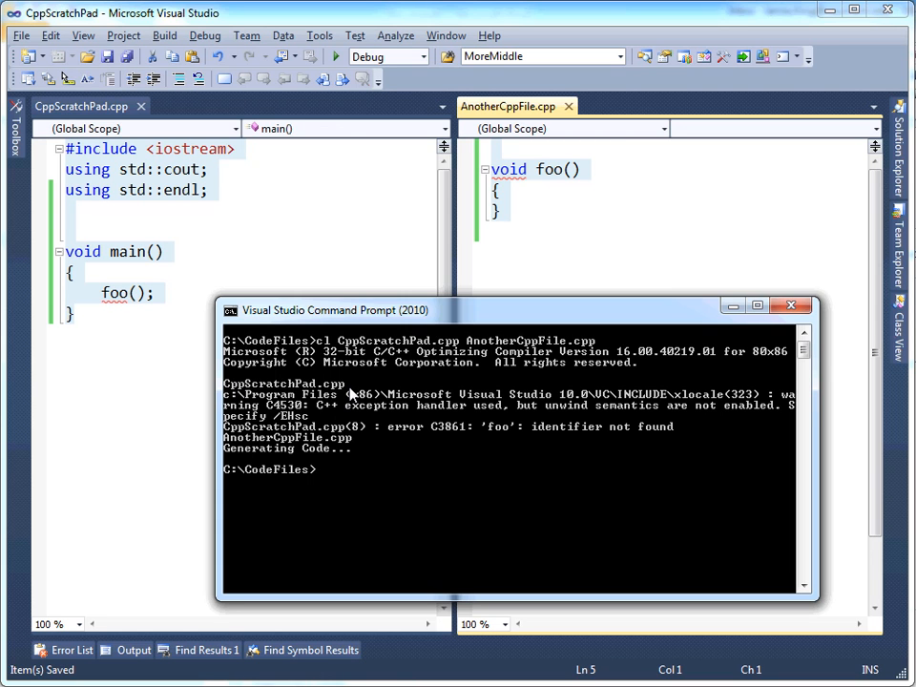
{"action": "mouse_move", "coordinate": [409, 441]}
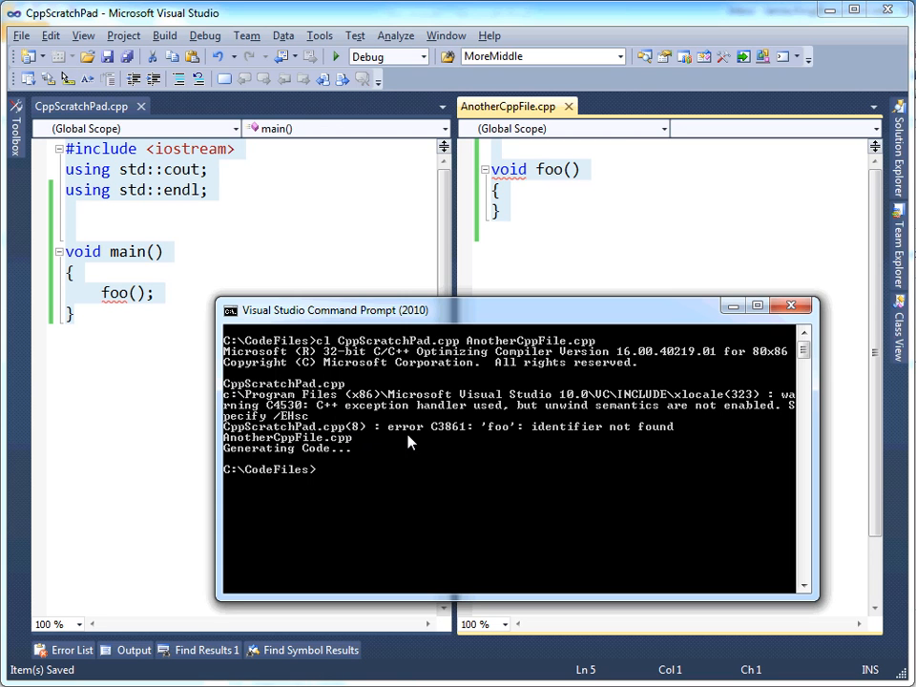
{"action": "mouse_move", "coordinate": [509, 439]}
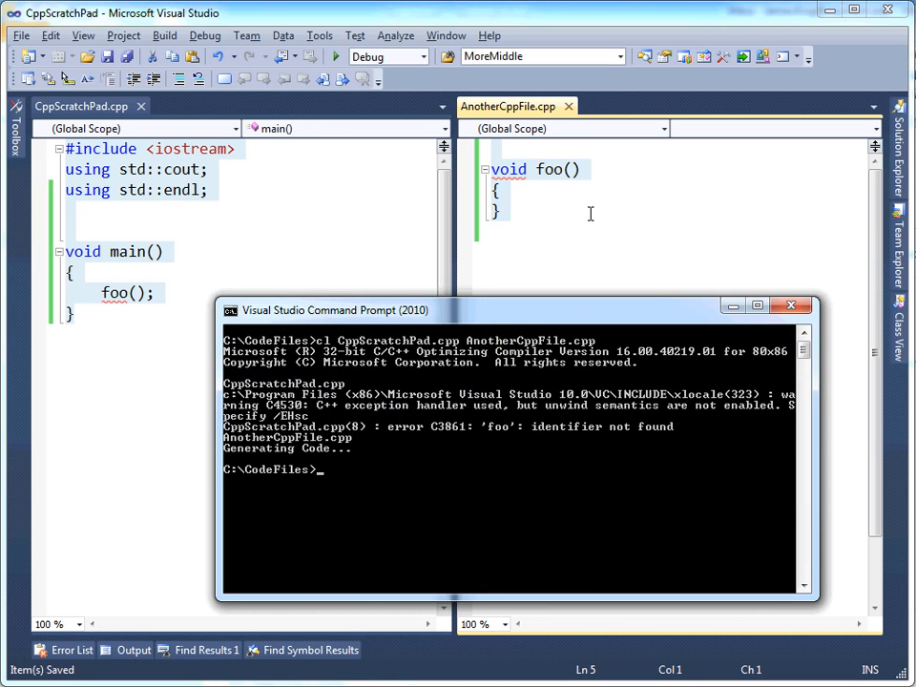
Step: Run dir to confirm AnotherCppFile.obj now sits beside both .cpp files
{"action": "type", "text": "dir"}
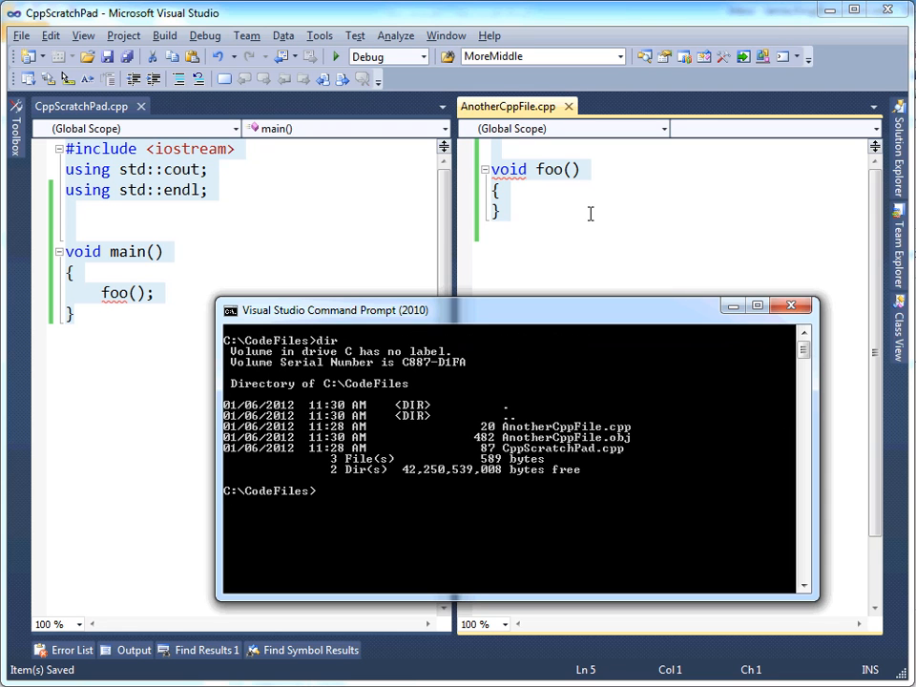
{"action": "mouse_move", "coordinate": [582, 458]}
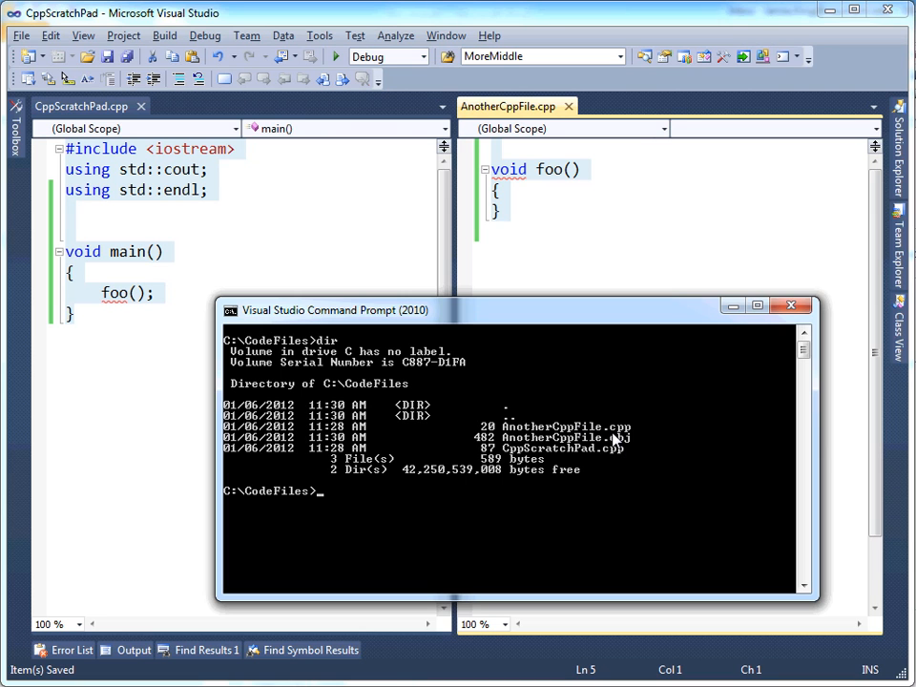
{"action": "mouse_move", "coordinate": [644, 460]}
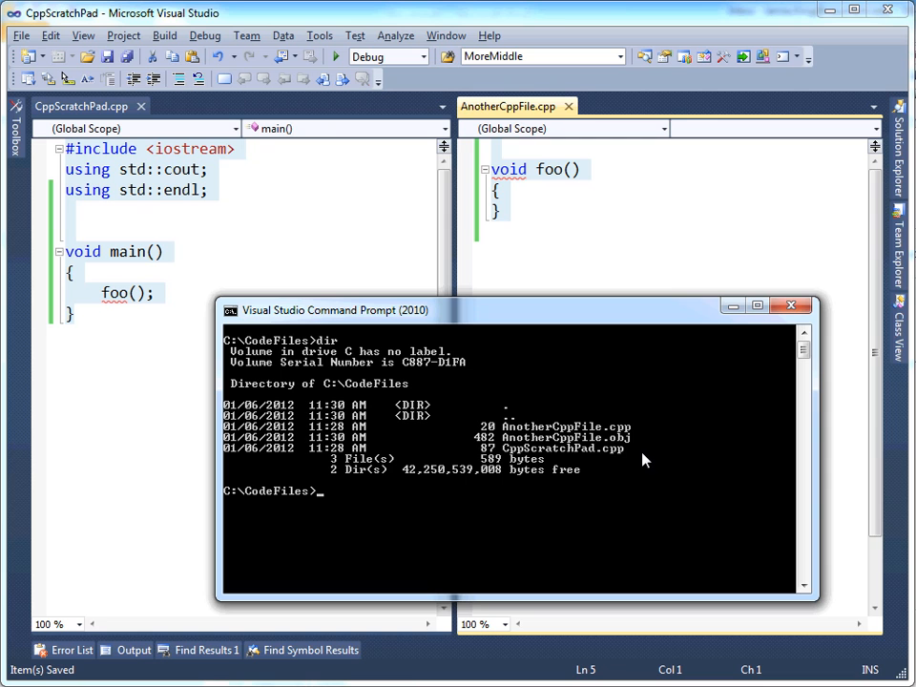
{"action": "mouse_move", "coordinate": [561, 453]}
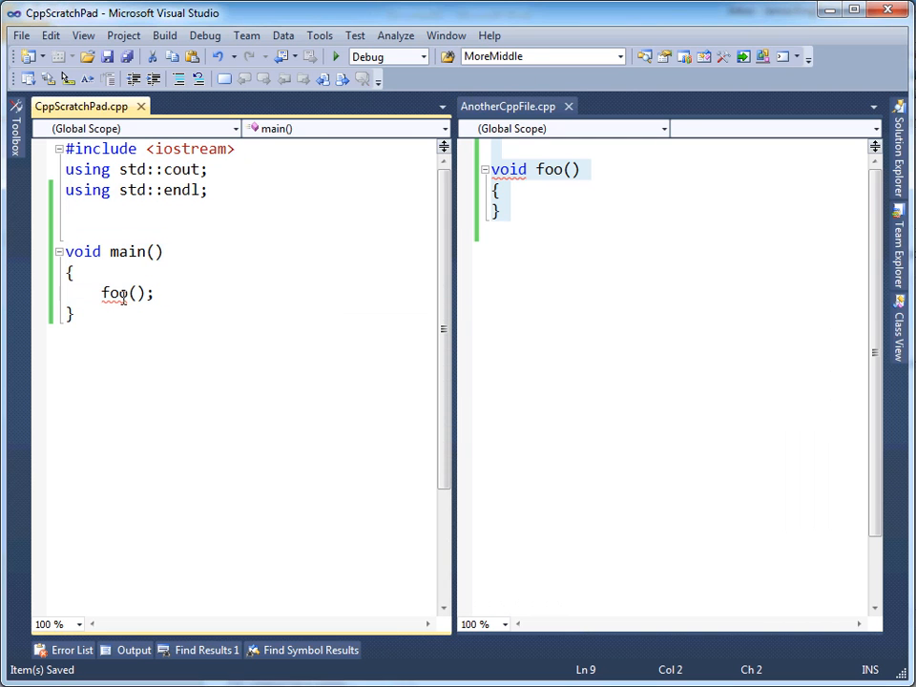
Step: Insert the forward declaration void foo(); above main in CppScratchPad.cpp
{"action": "double_click", "coordinate": [114, 293]}
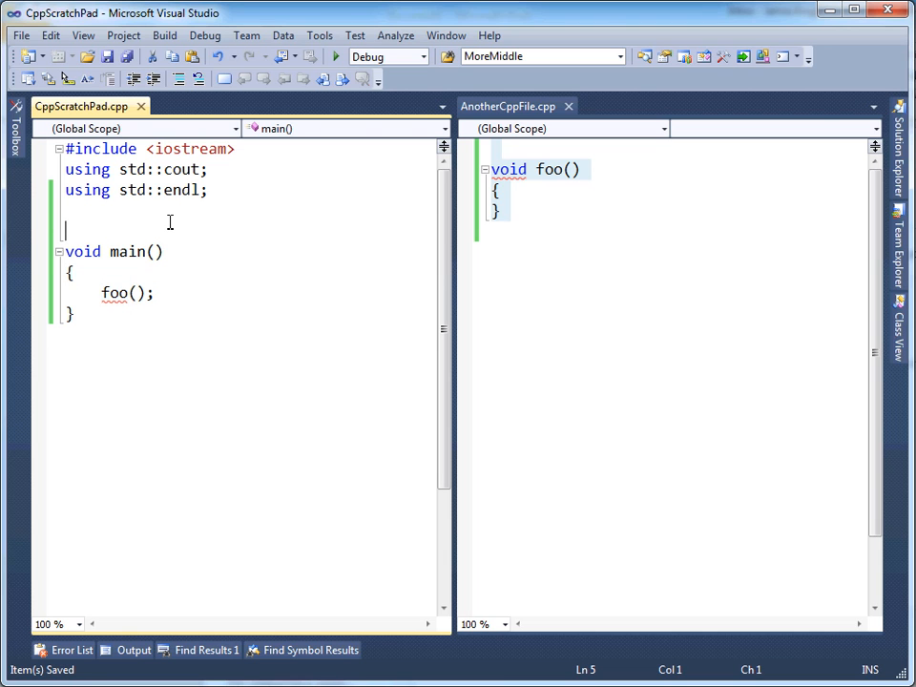
{"action": "key", "text": "Enter"}
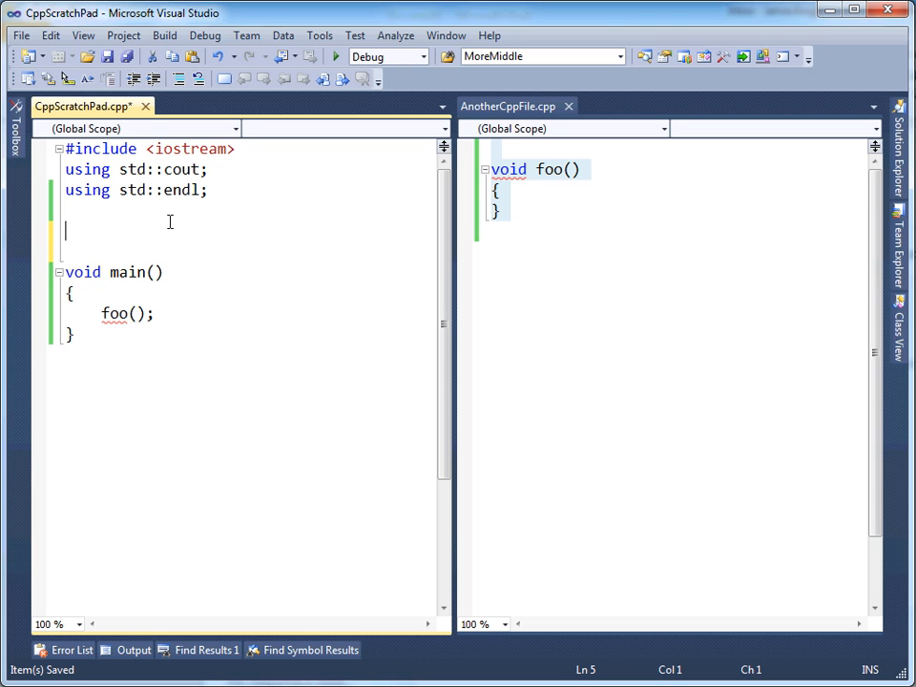
{"action": "type", "text": "void foo();"}
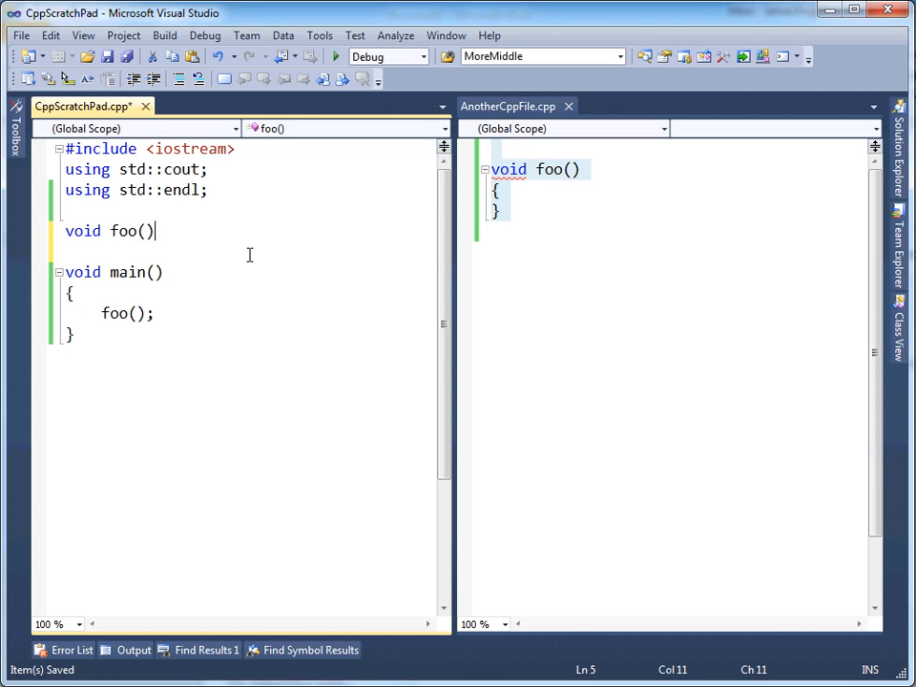
{"action": "type", "text": ";"}
{"action": "type", "text": "cl CppScratchPad.cpp AnotherCppFile.cpp"}
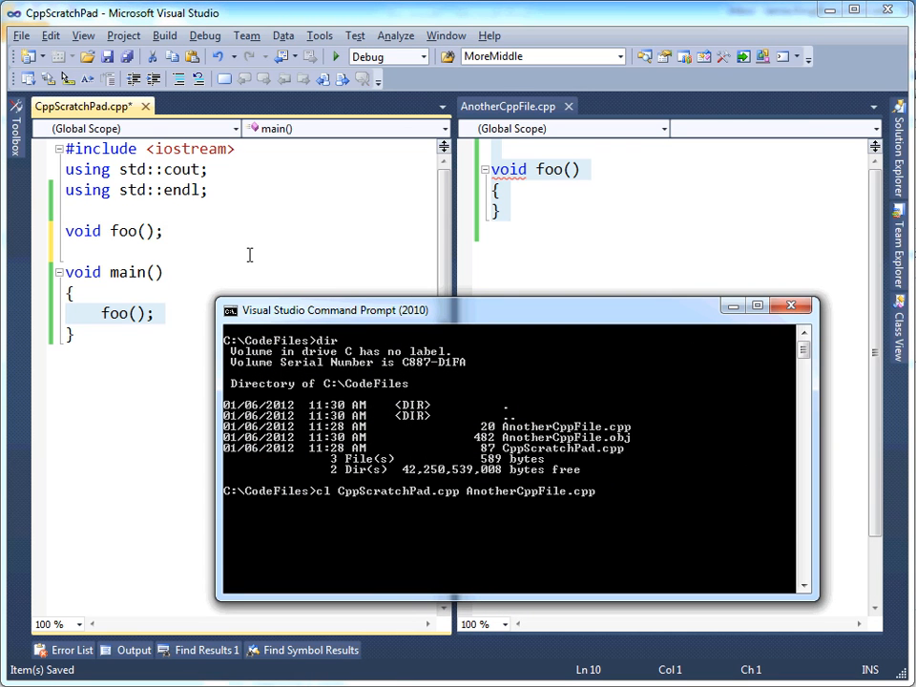
Step: Delete AnotherCppFile.obj, check with dir, and retype cl CppScratchPad.cpp AnotherCppFile.cpp
{"action": "type", "text": "c"}
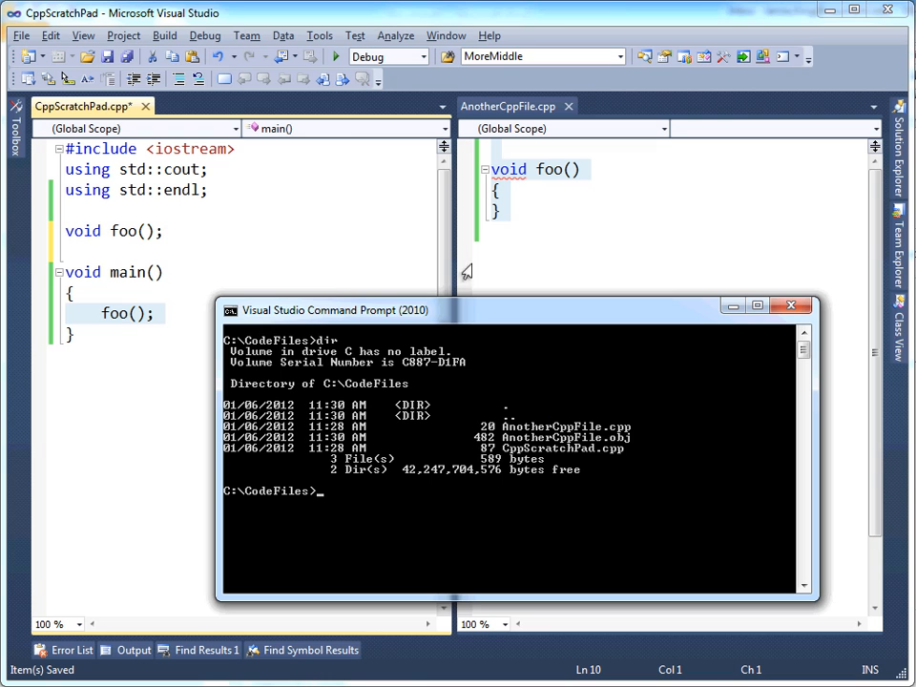
{"action": "type", "text": "del"}
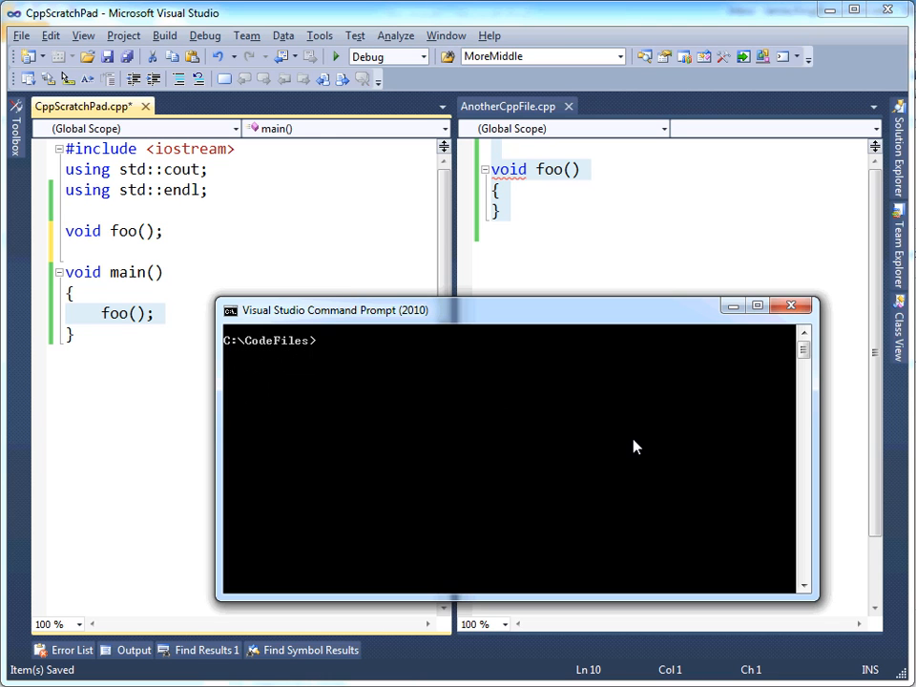
{"action": "type", "text": "dir"}
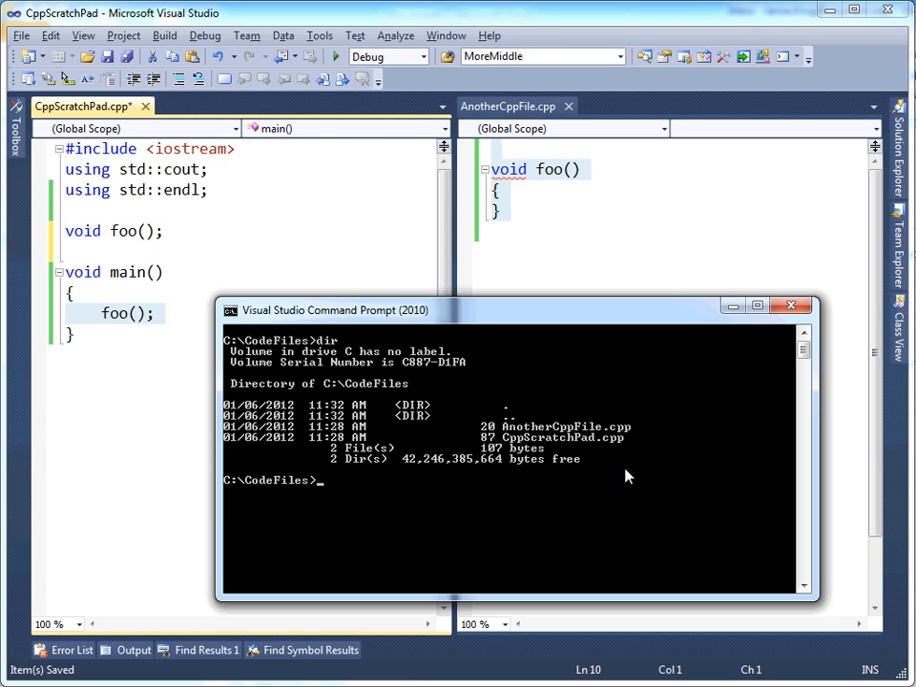
{"action": "mouse_move", "coordinate": [622, 443]}
{"action": "type", "text": "cls"}
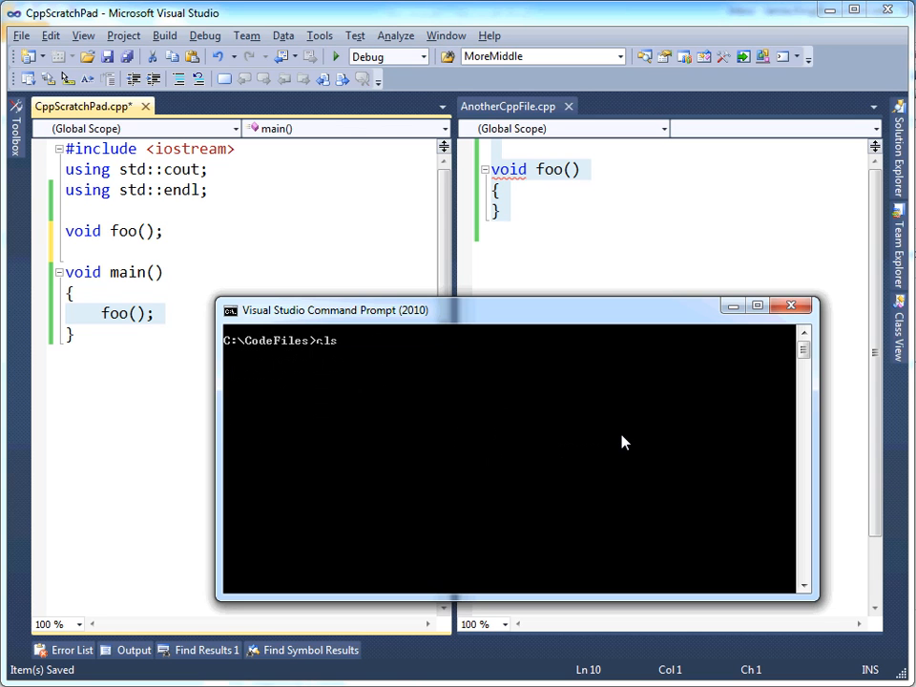
{"action": "type", "text": "cl CppScratchPad.cpp AnotherCppFile.cpp"}
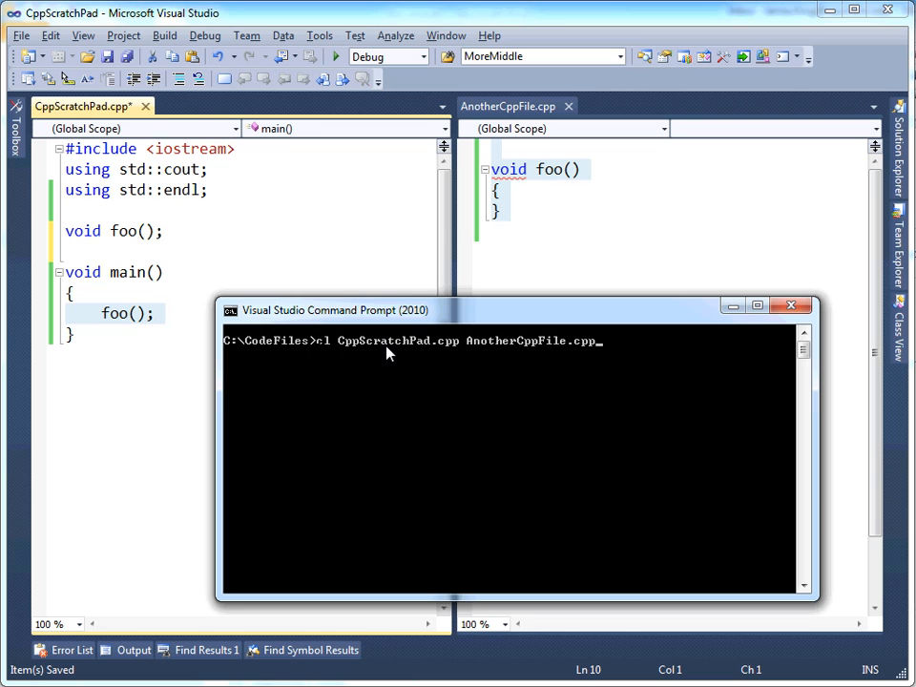
{"action": "mouse_move", "coordinate": [553, 361]}
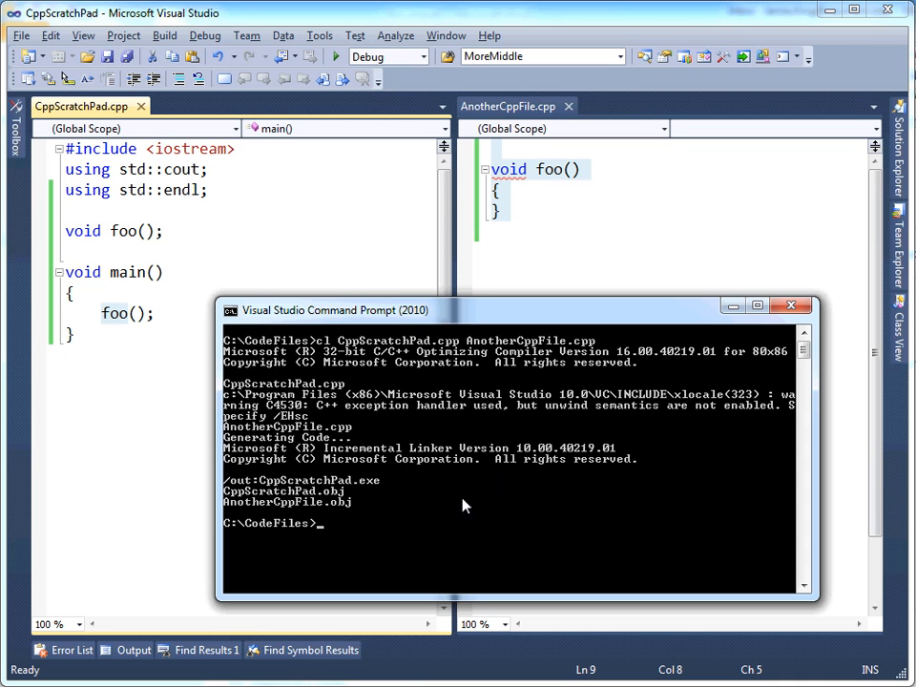
{"action": "mouse_move", "coordinate": [415, 426]}
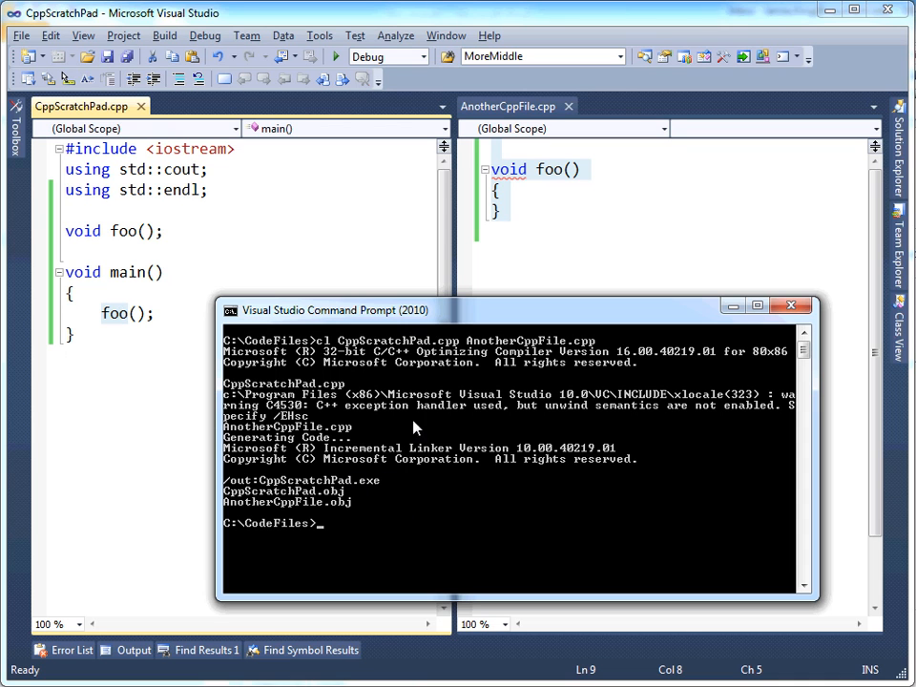
{"action": "mouse_move", "coordinate": [372, 514]}
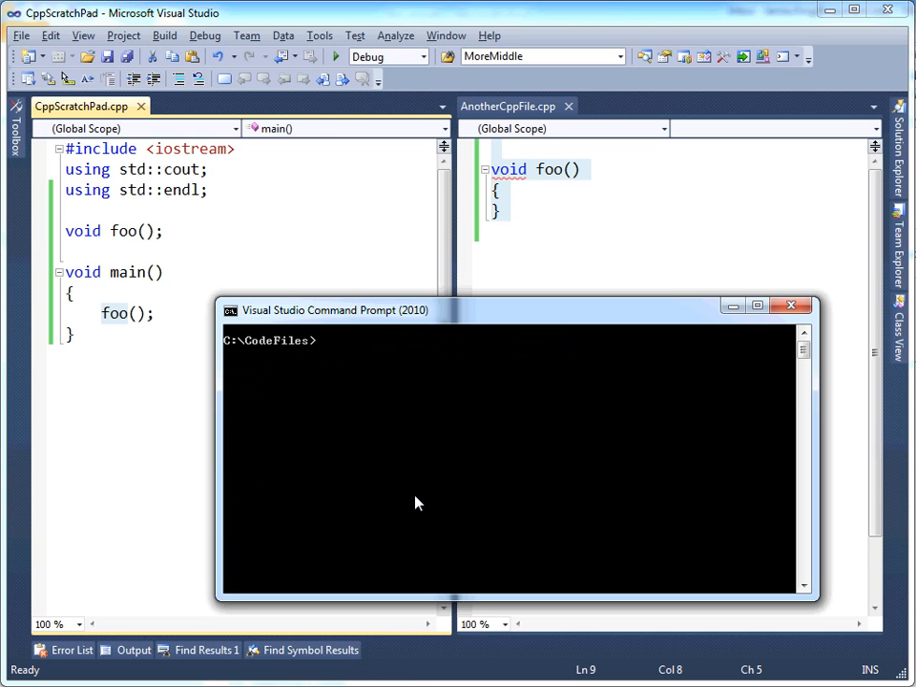
Step: List CodeFiles with dir to confirm both .cpp files, both .obj files, and CppScratchPad.exe
{"action": "type", "text": "dir"}
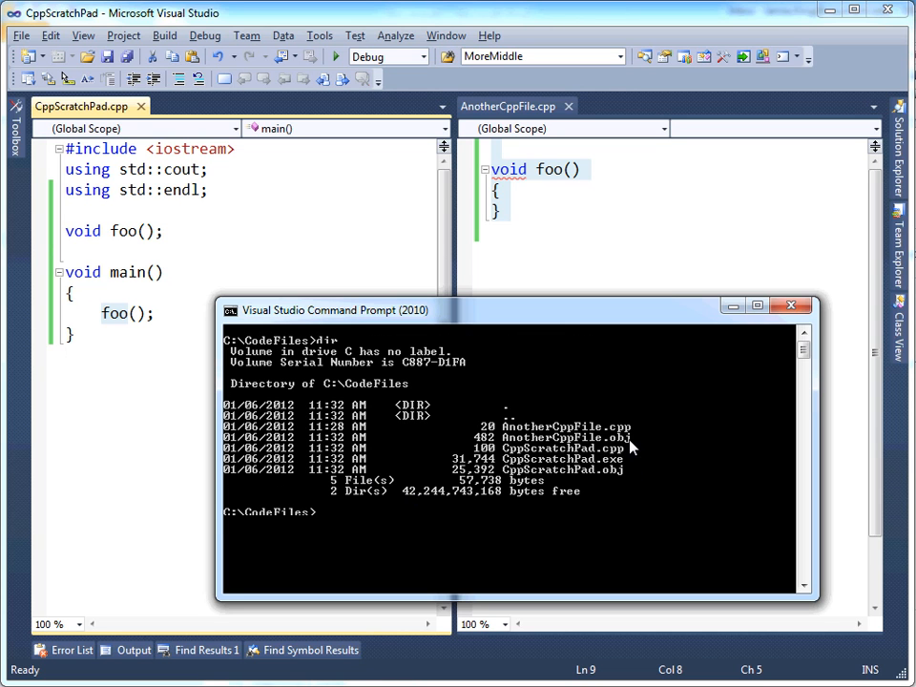
{"action": "mouse_move", "coordinate": [581, 447]}
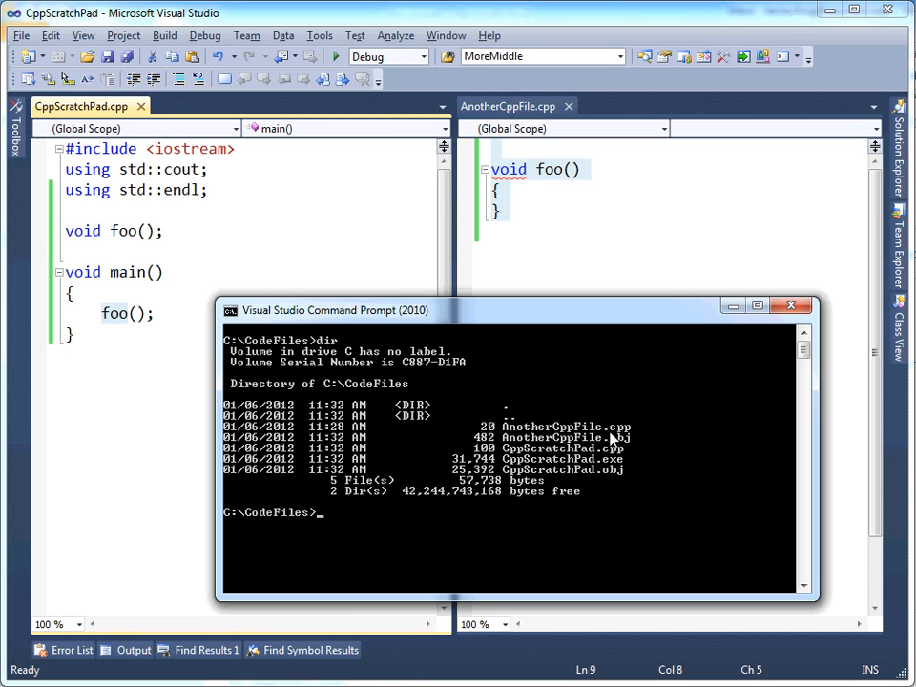
{"action": "mouse_move", "coordinate": [631, 467]}
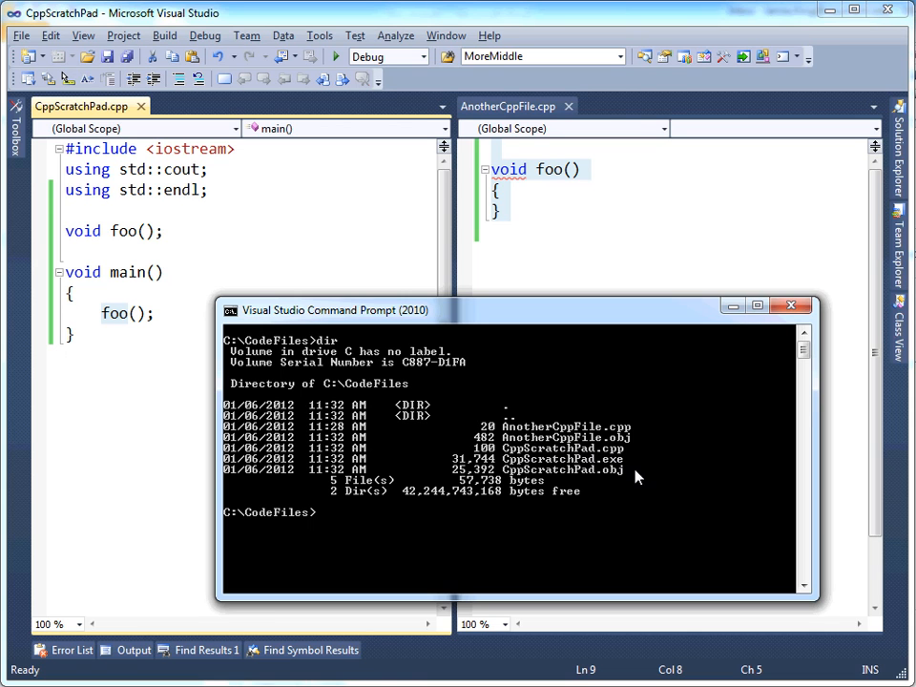
{"action": "mouse_move", "coordinate": [574, 474]}
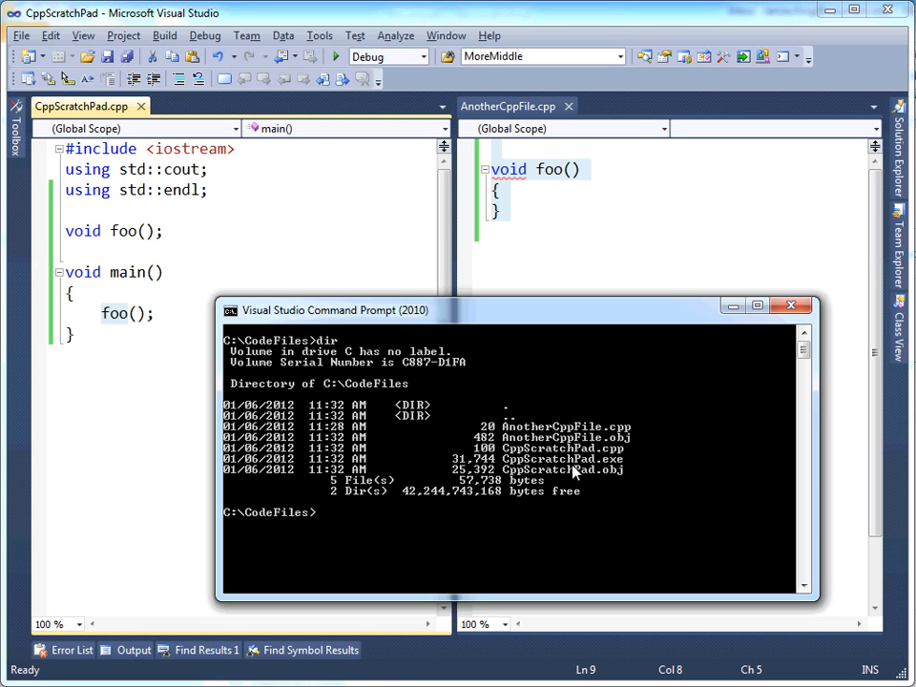
{"action": "mouse_move", "coordinate": [601, 475]}
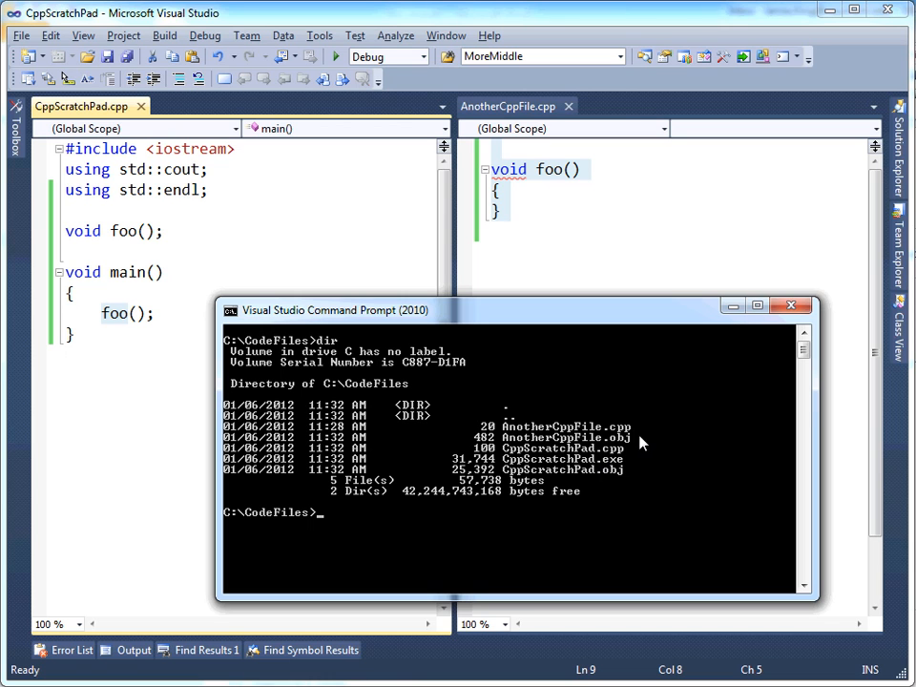
{"action": "mouse_move", "coordinate": [629, 477]}
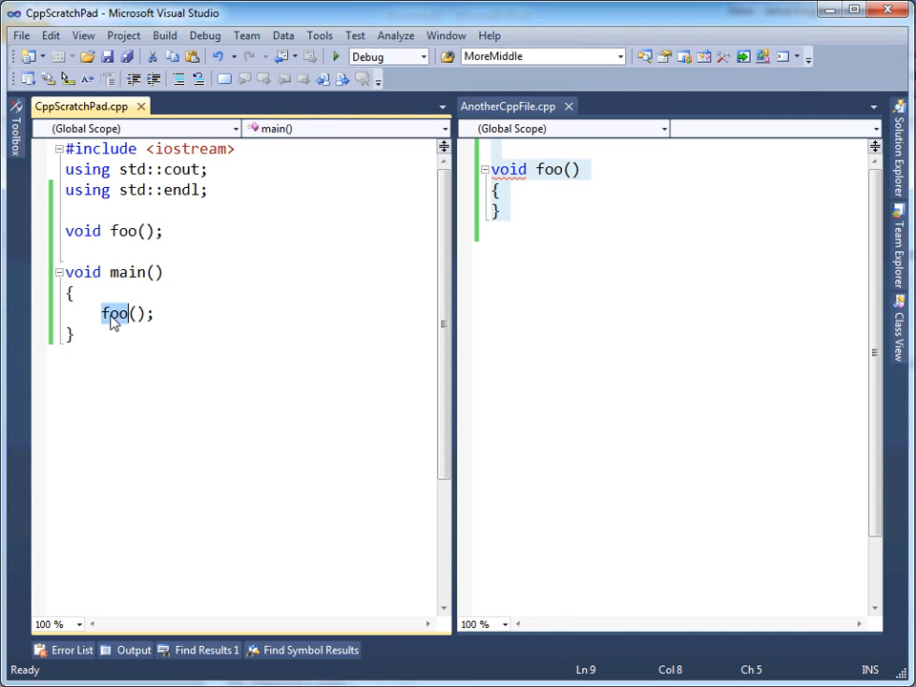
{"action": "mouse_move", "coordinate": [126, 317]}
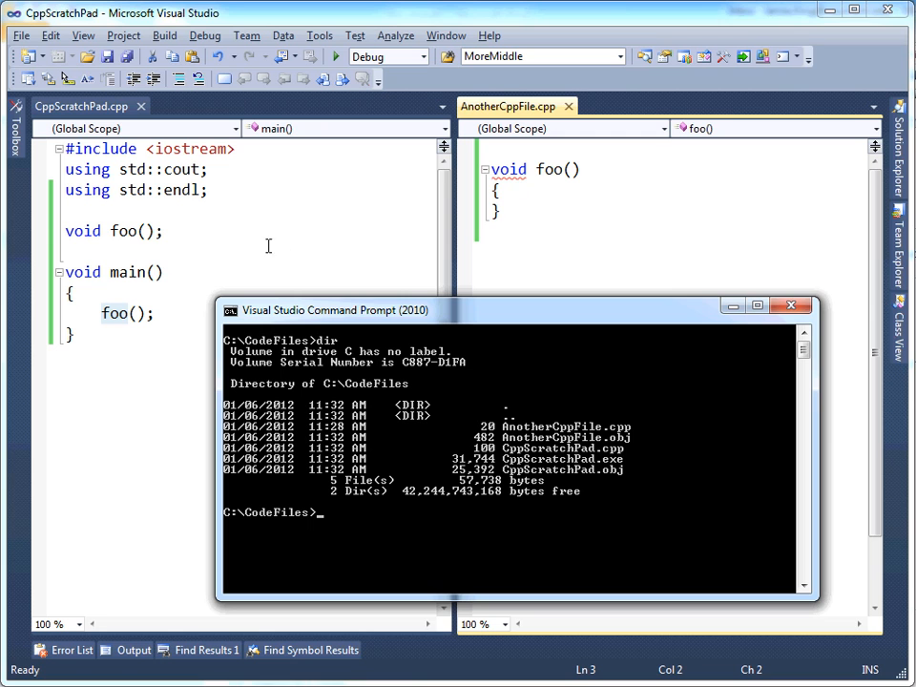
{"action": "mouse_move", "coordinate": [628, 443]}
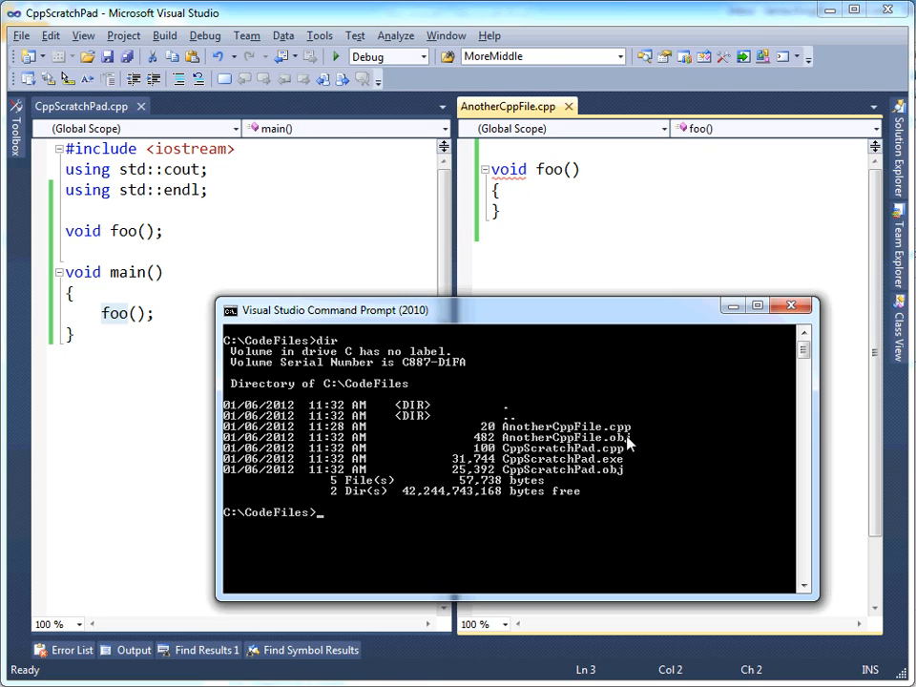
{"action": "mouse_move", "coordinate": [620, 466]}
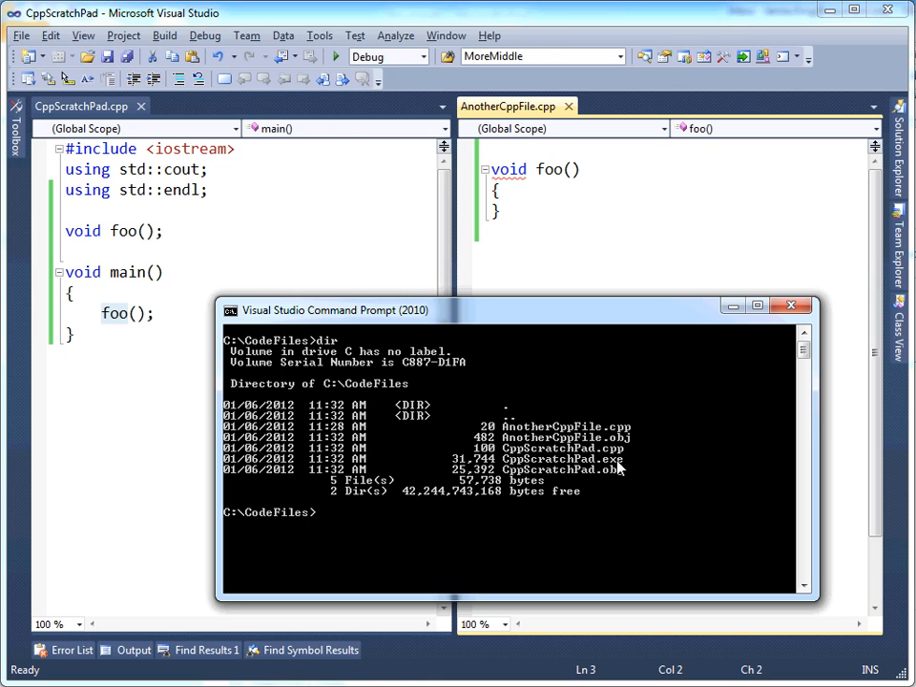
{"action": "mouse_move", "coordinate": [604, 469]}
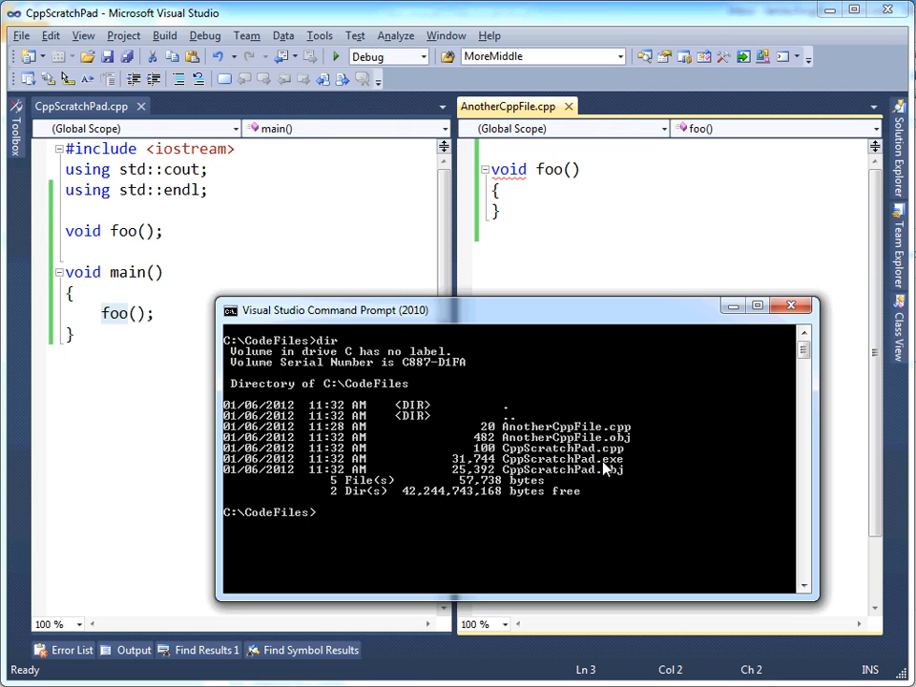
{"action": "left_click", "coordinate": [325, 512]}
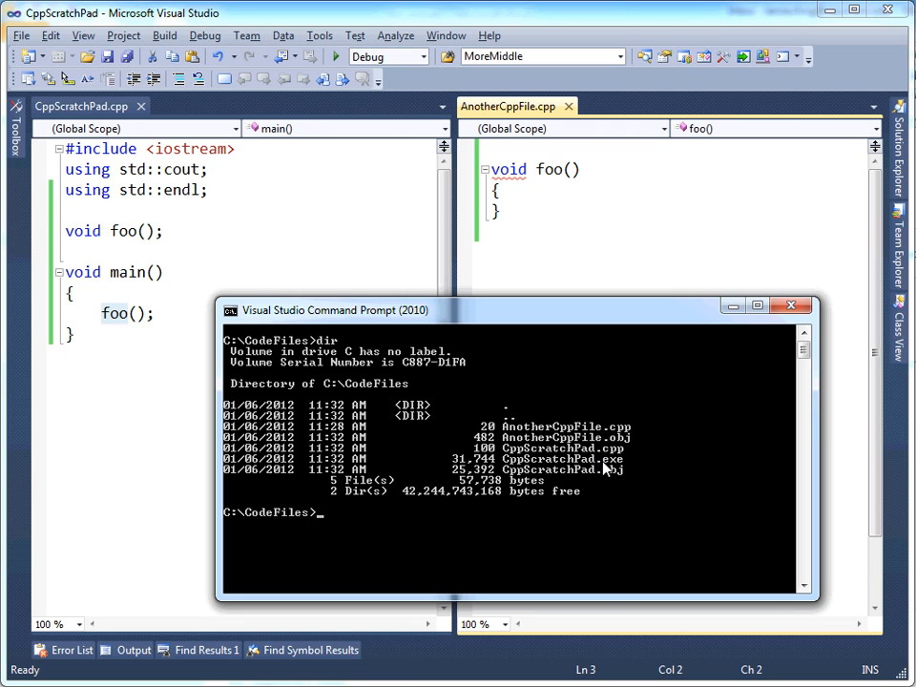